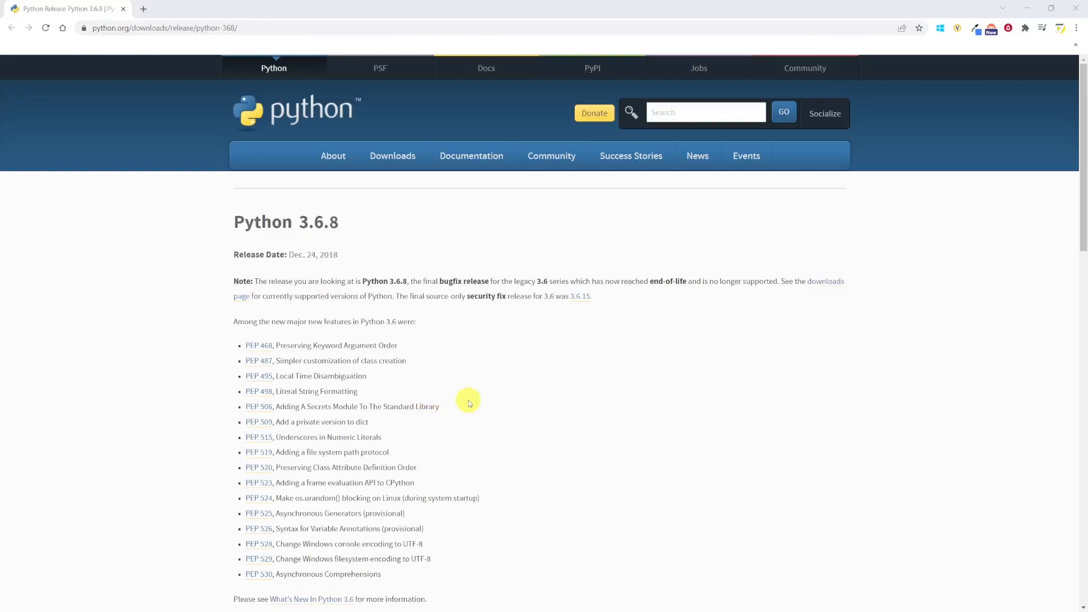
pyautogui.moveTo(472, 392)
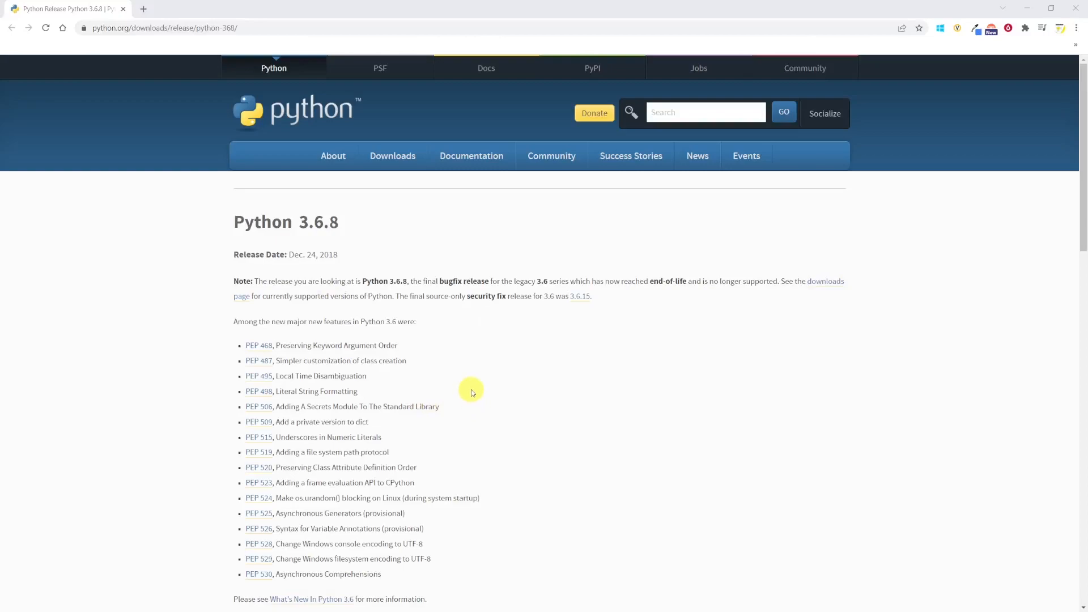
# - Download the Python 3.6.8 Windows x86-64 executable installer from the release page's Files list
pyautogui.scroll(-3)
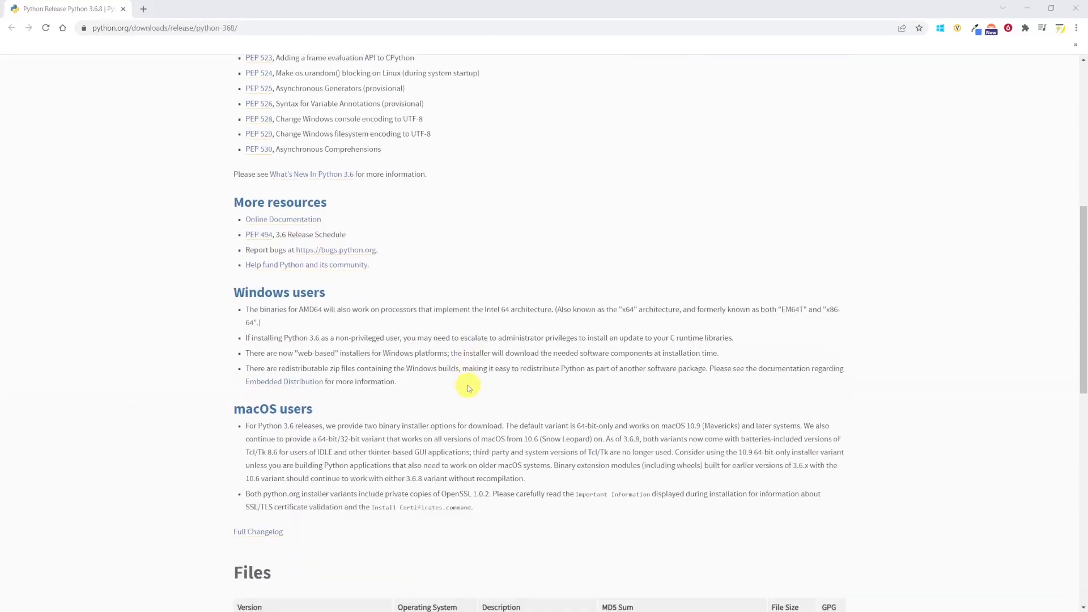
pyautogui.scroll(-3)
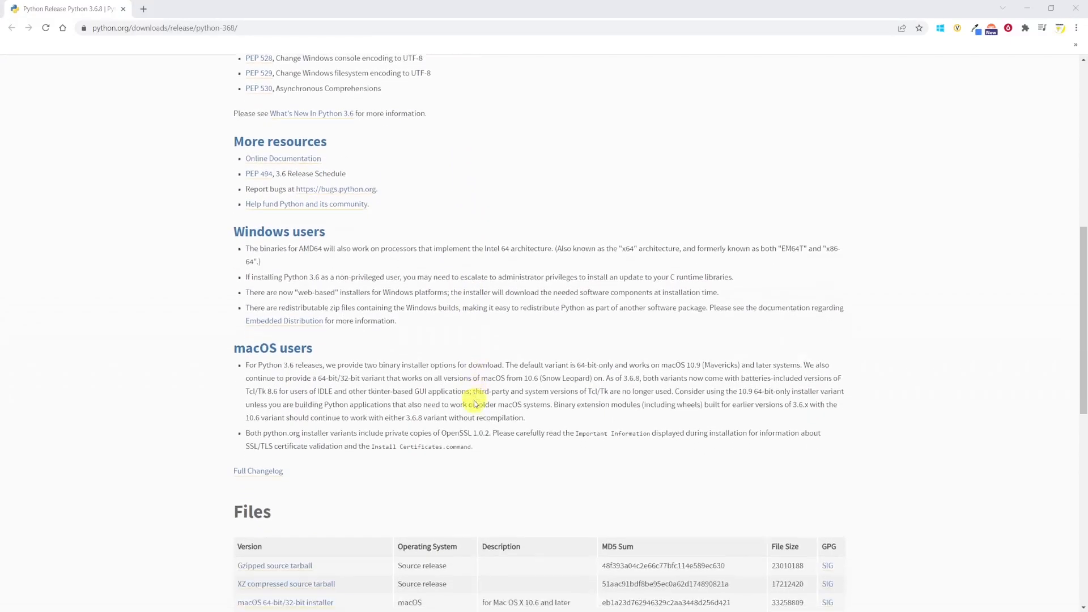
pyautogui.scroll(-3)
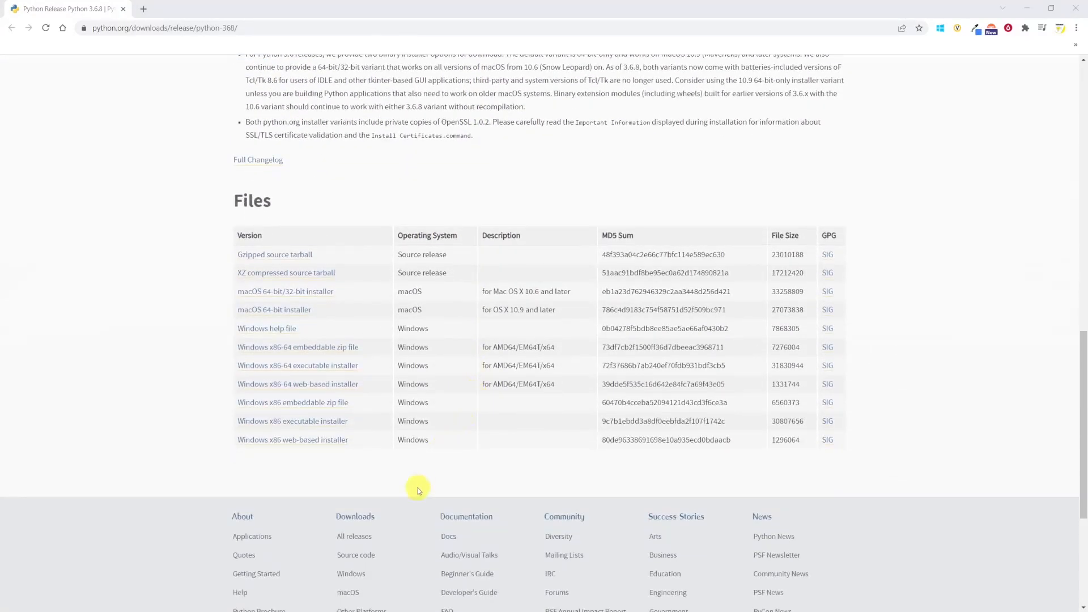
pyautogui.moveTo(316, 365)
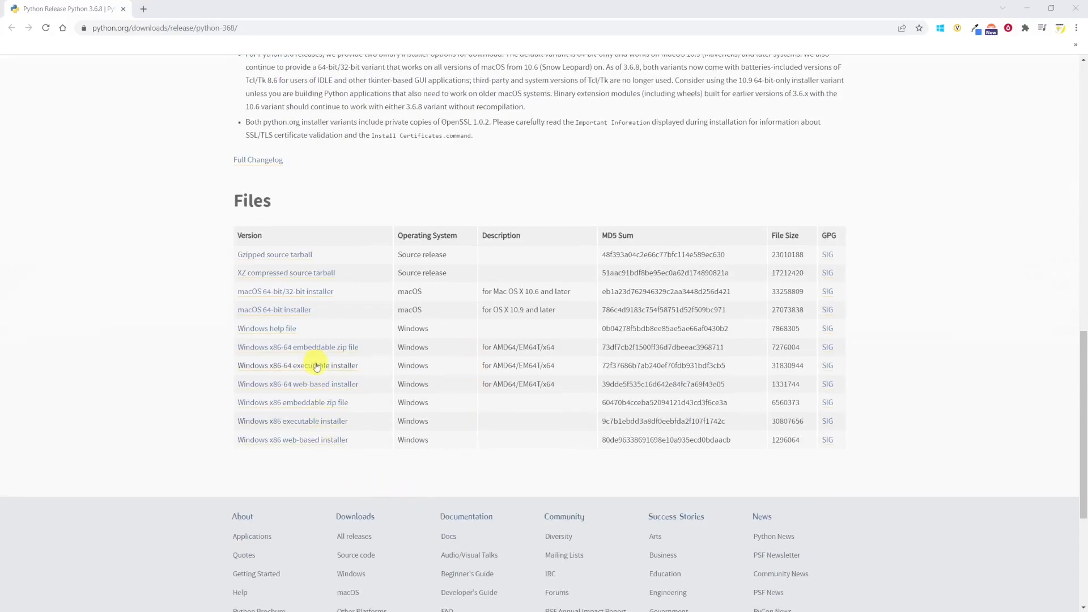
pyautogui.moveTo(315, 366)
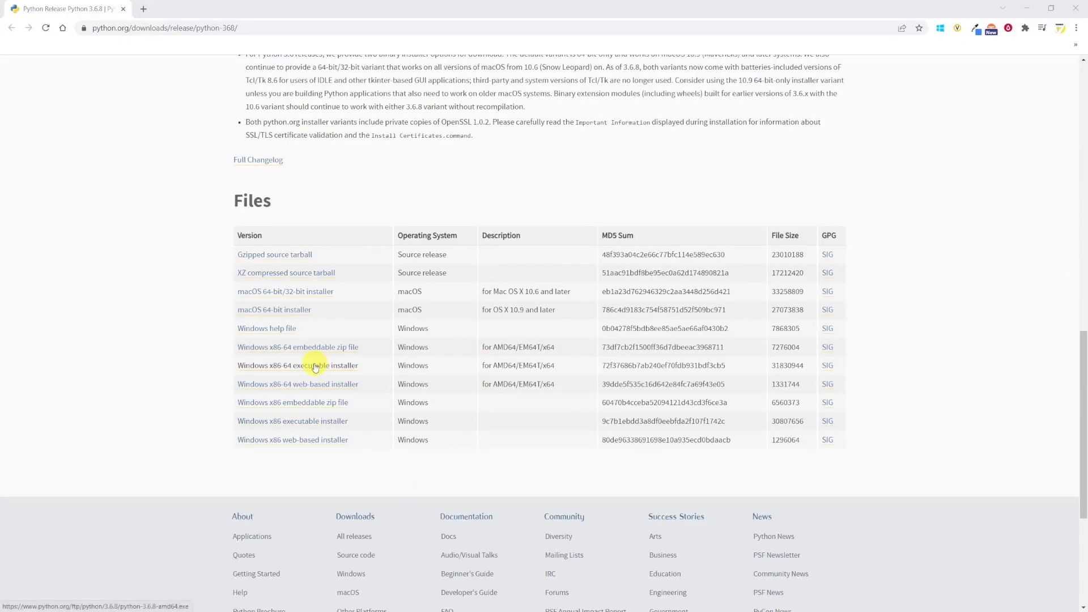
pyautogui.click(298, 365)
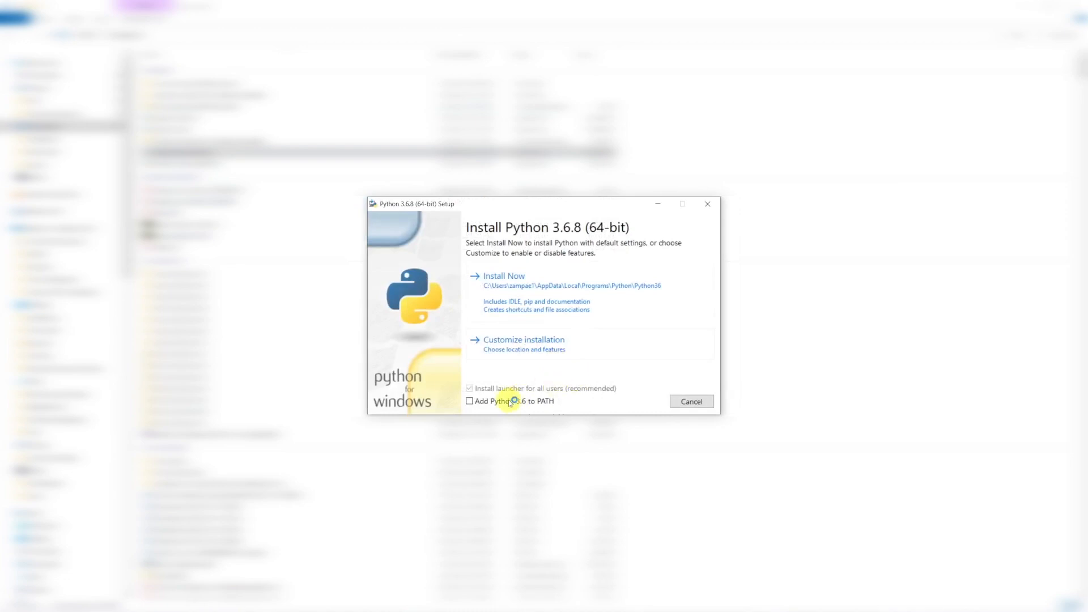
# - Tick 'Add Python 3.6 to PATH' in the Python 3.6.8 setup window
pyautogui.click(504, 276)
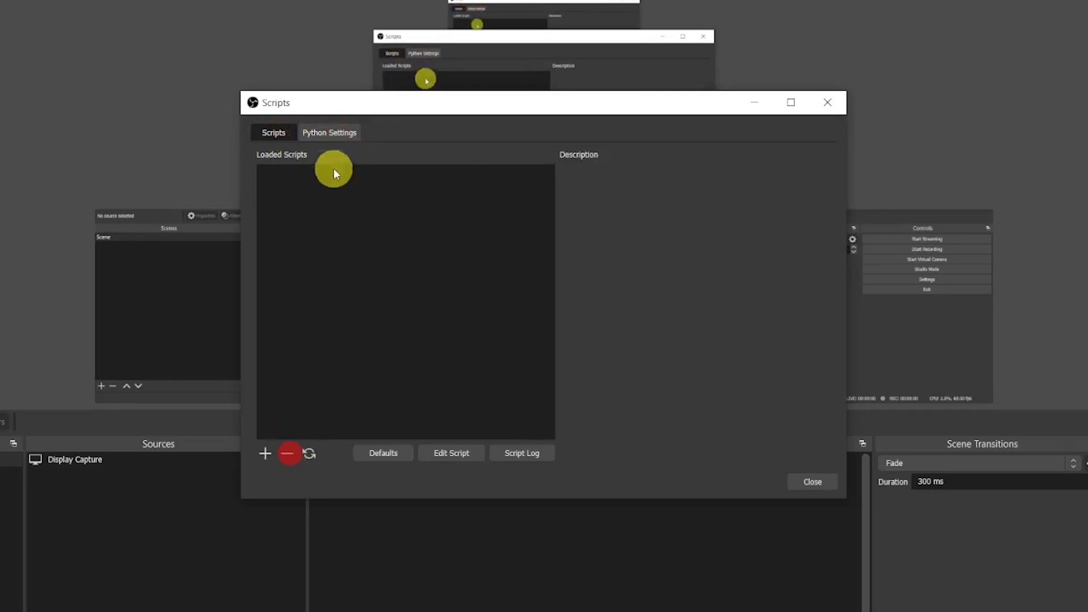
# - Point OBS's Python Settings path to the Python36 folder and return to the Scripts list
pyautogui.click(329, 133)
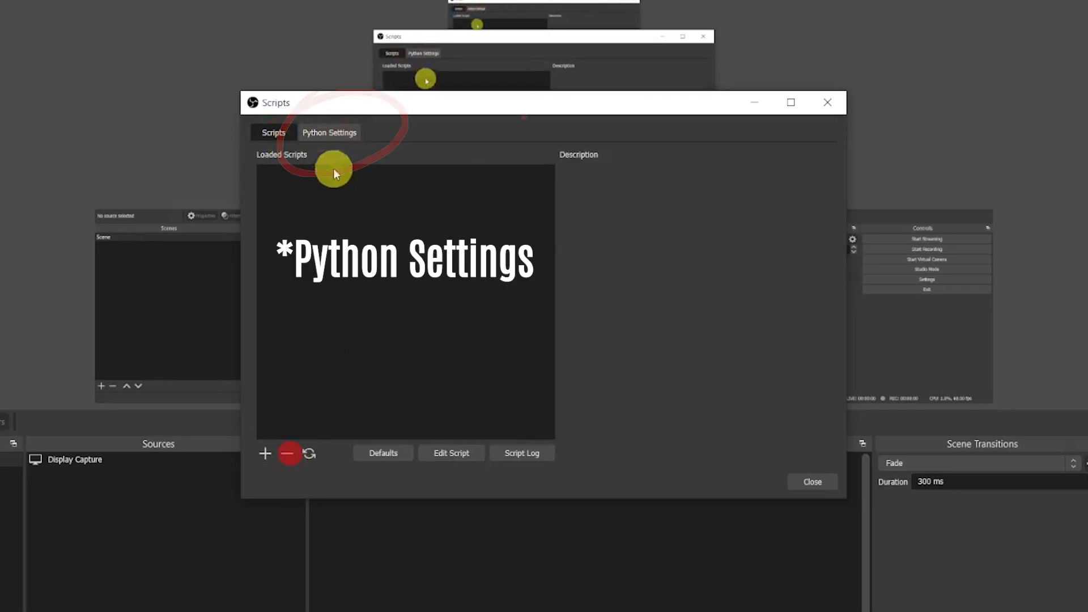
pyautogui.click(328, 133)
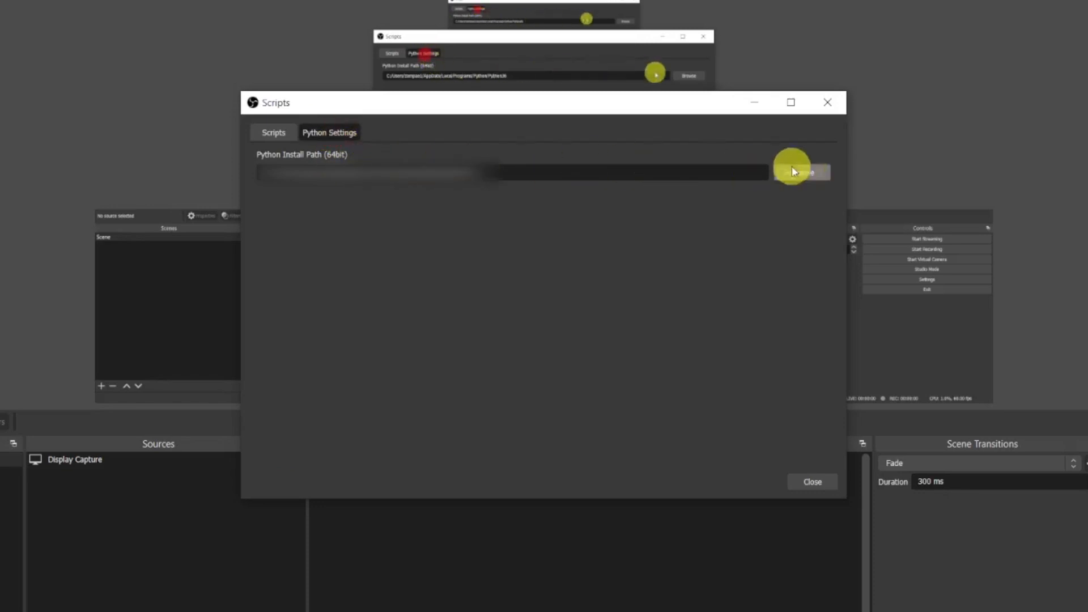
pyautogui.moveTo(850, 165)
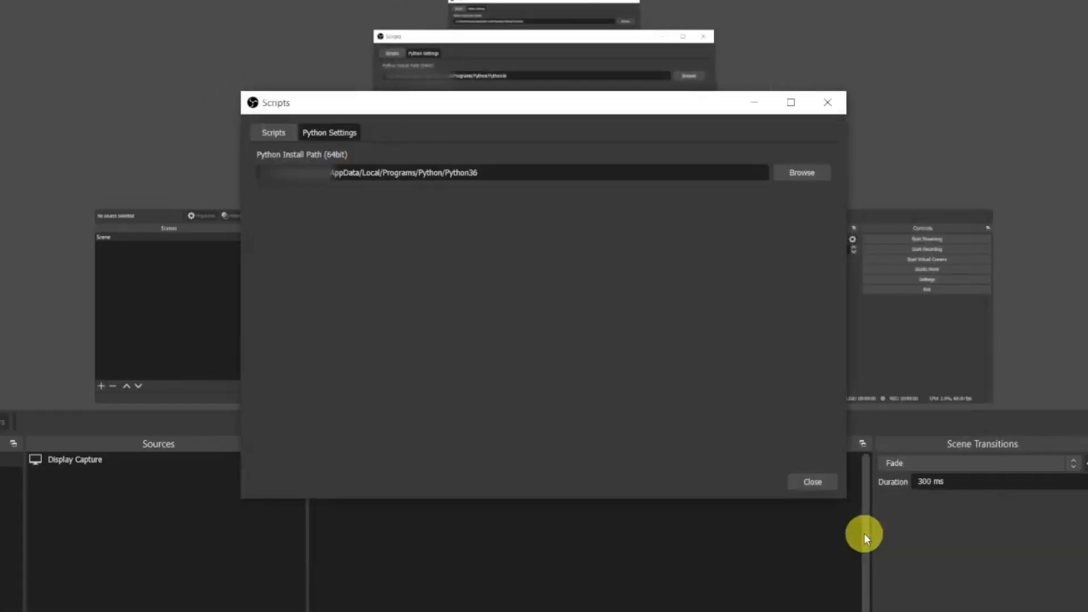
pyautogui.moveTo(475, 350)
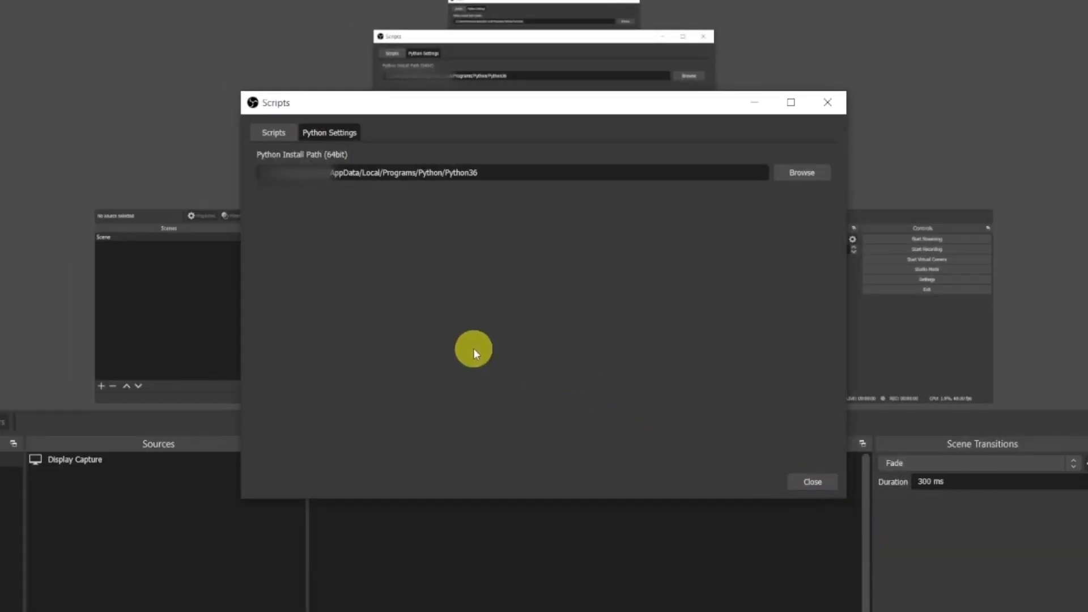
pyautogui.moveTo(427, 301)
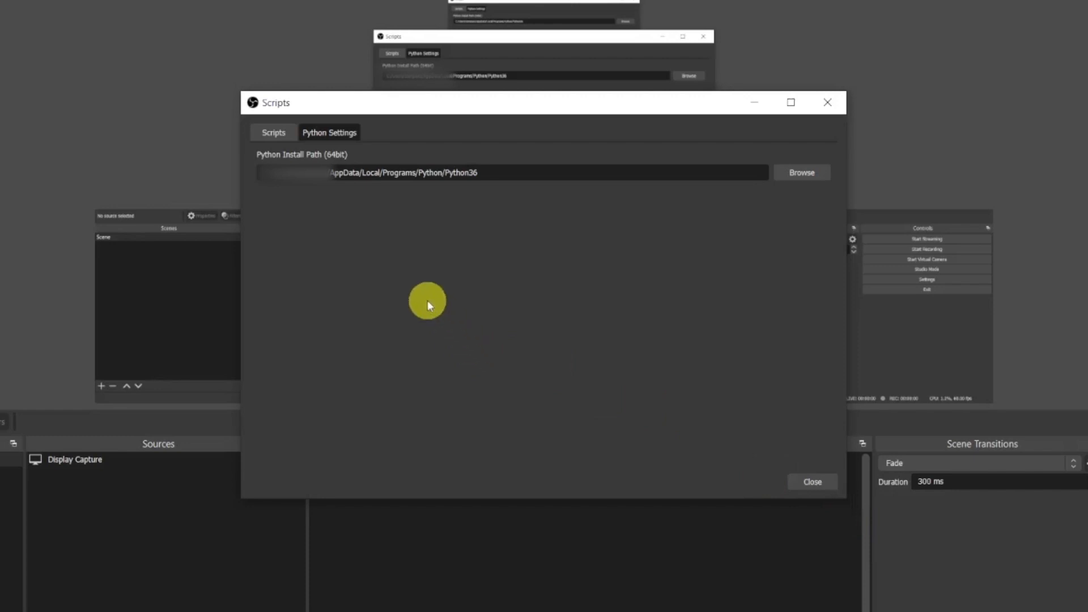
pyautogui.moveTo(273, 133)
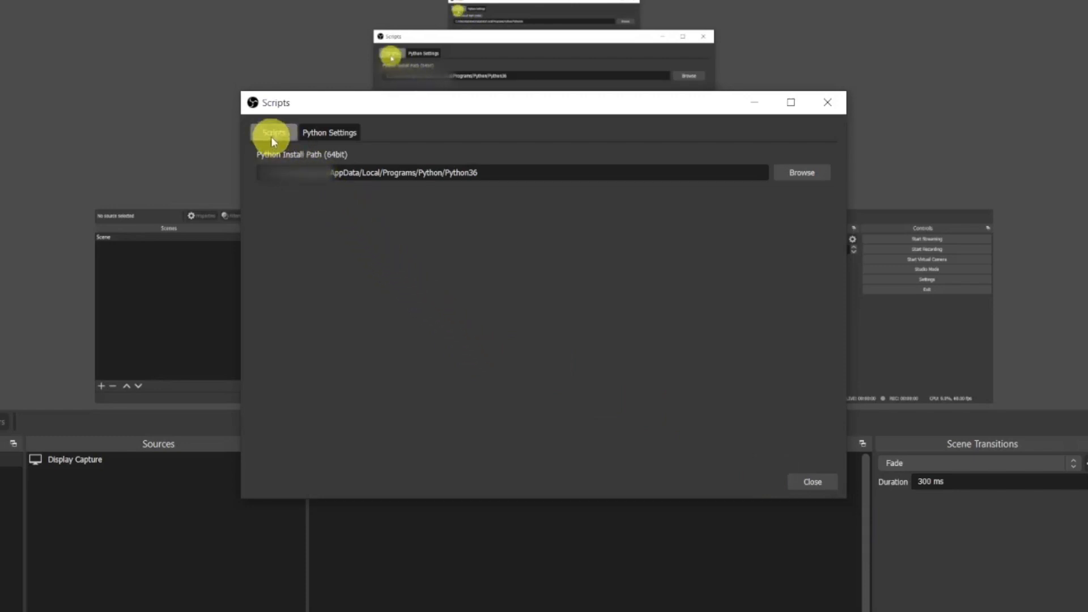
pyautogui.click(273, 133)
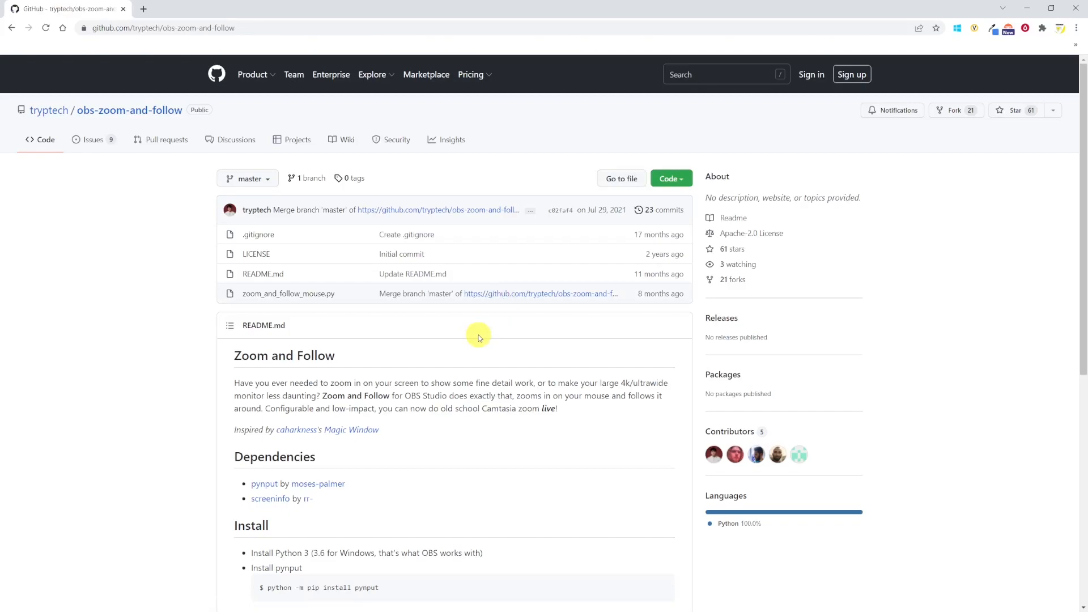
pyautogui.moveTo(492, 313)
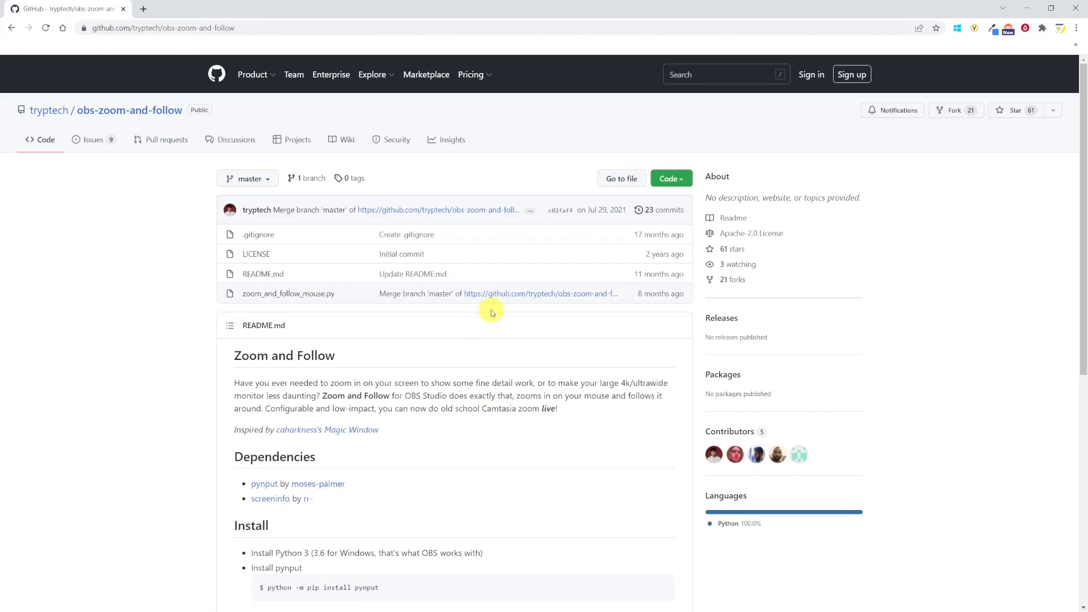
# - Download the obs-zoom-and-follow repository as a ZIP from the Code menu
pyautogui.click(667, 179)
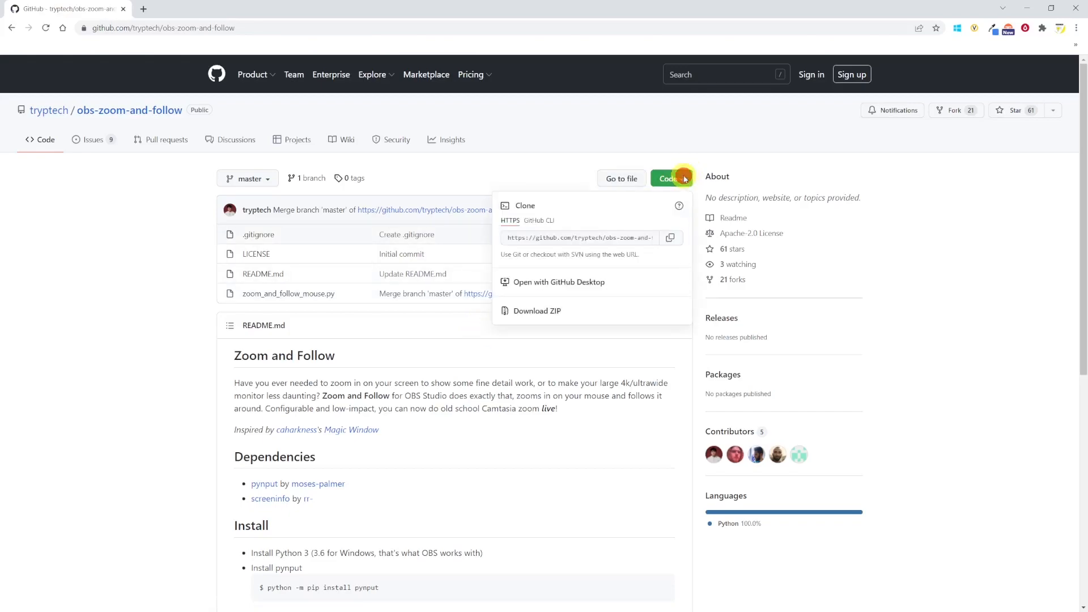
pyautogui.click(537, 310)
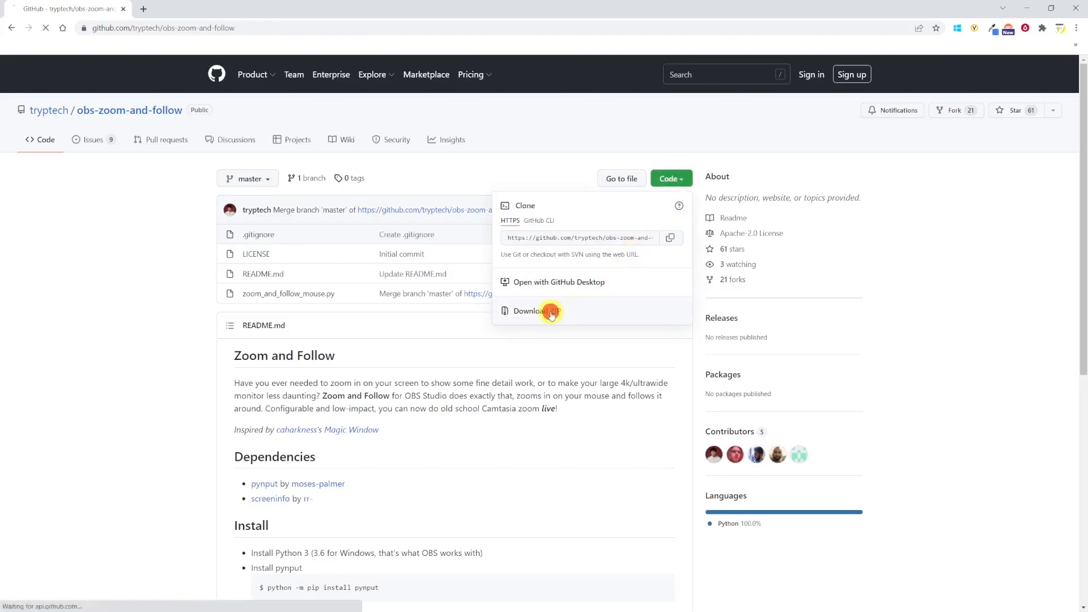
pyautogui.click(537, 311)
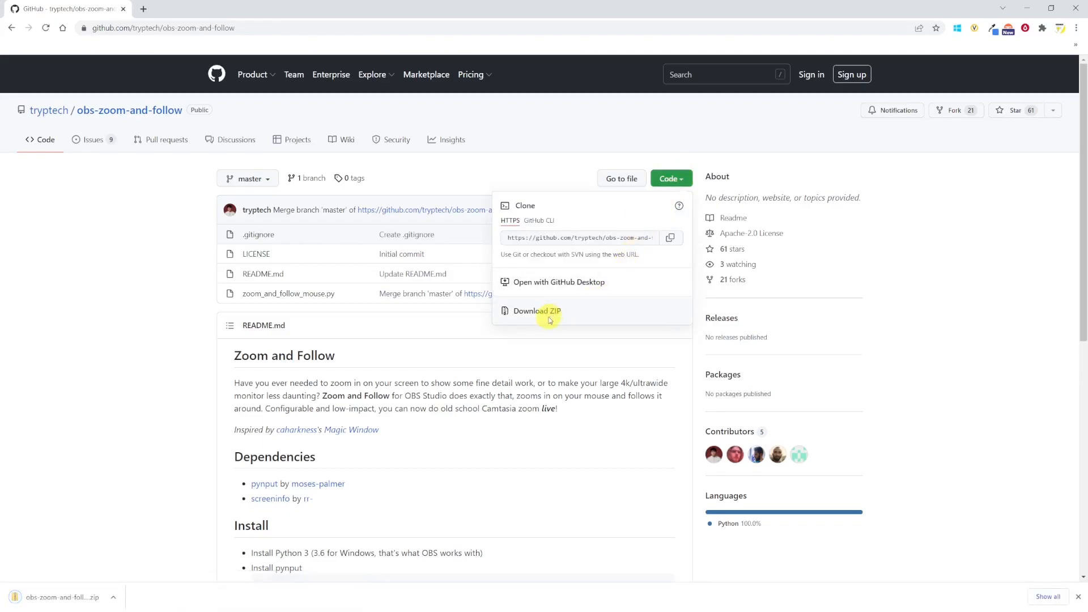
pyautogui.moveTo(537, 330)
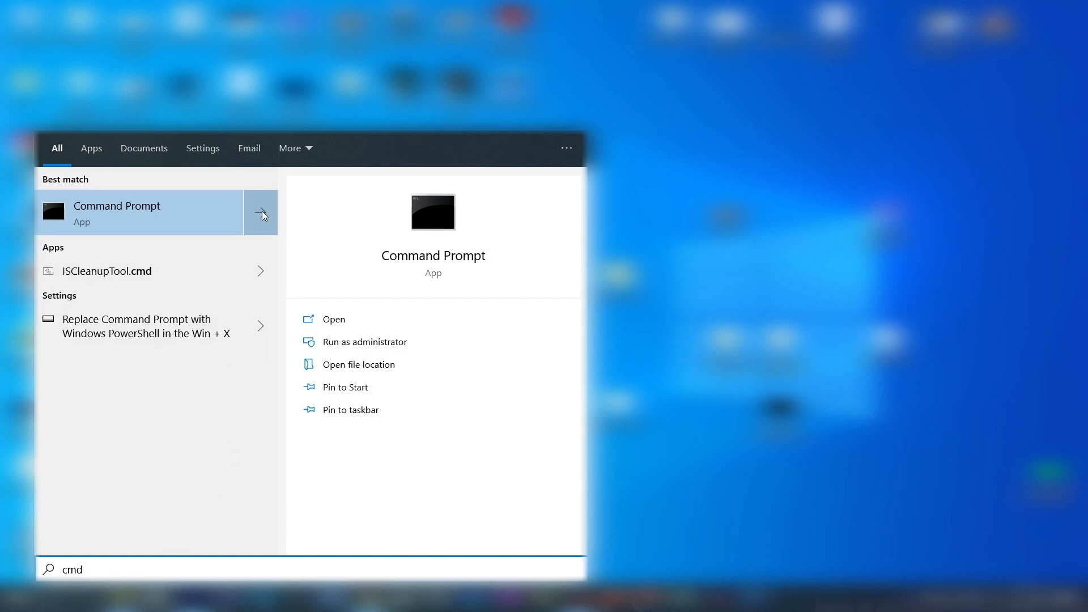
# - Run 'pip install pynput' in Command Prompt, then close the window
pyautogui.click(333, 319)
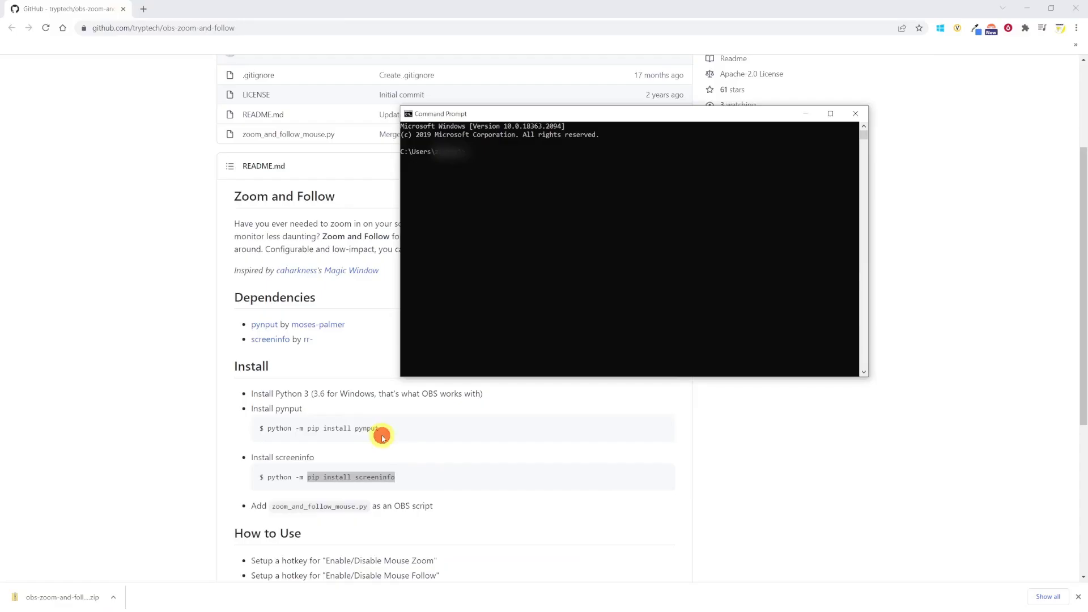
pyautogui.click(855, 113)
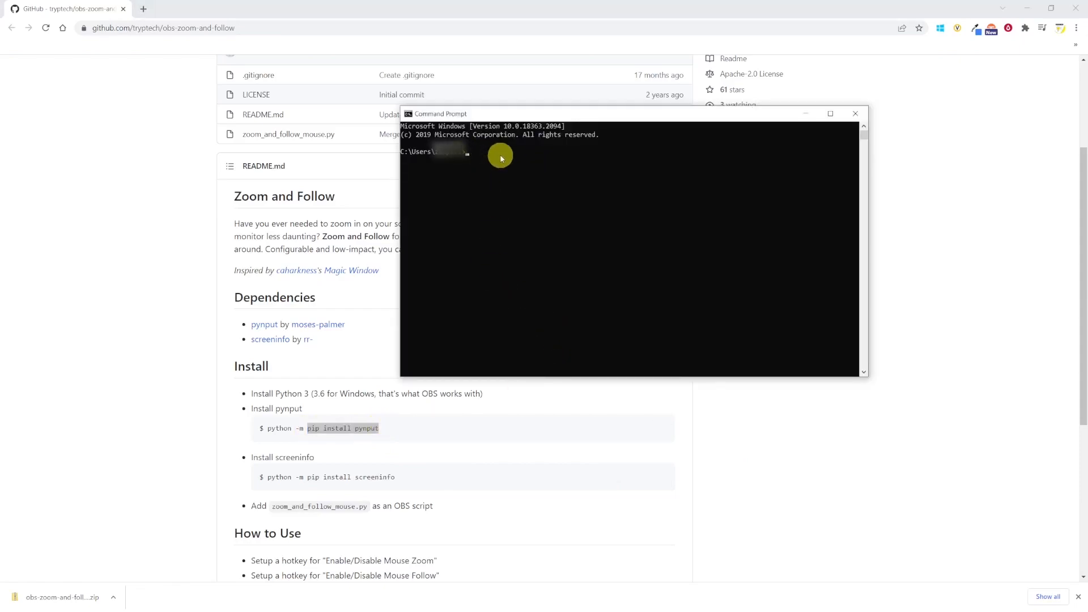
pyautogui.write('pip install pynput')
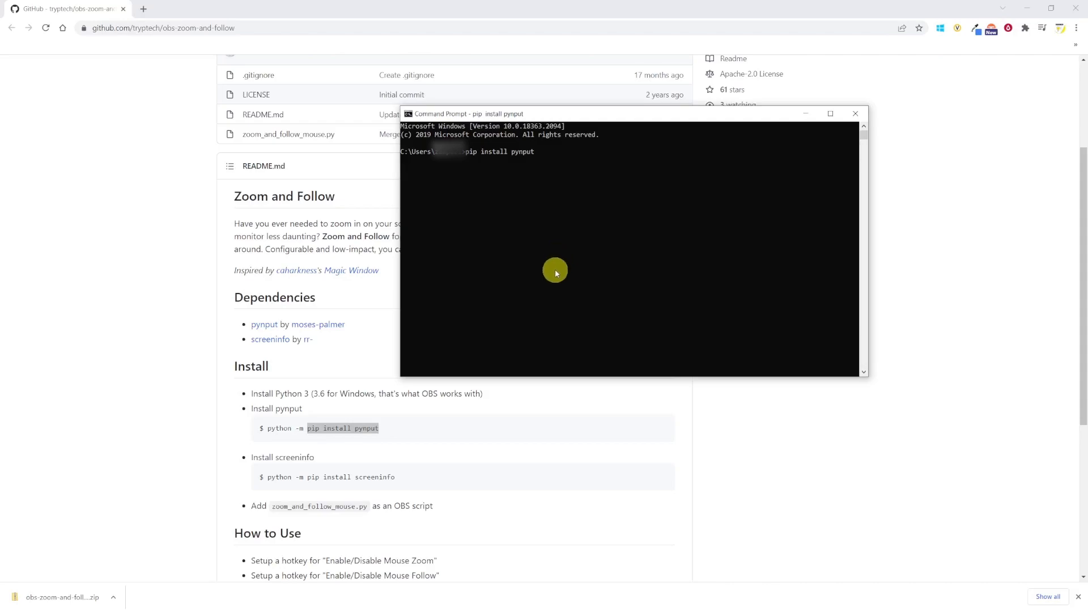
pyautogui.press('Return')
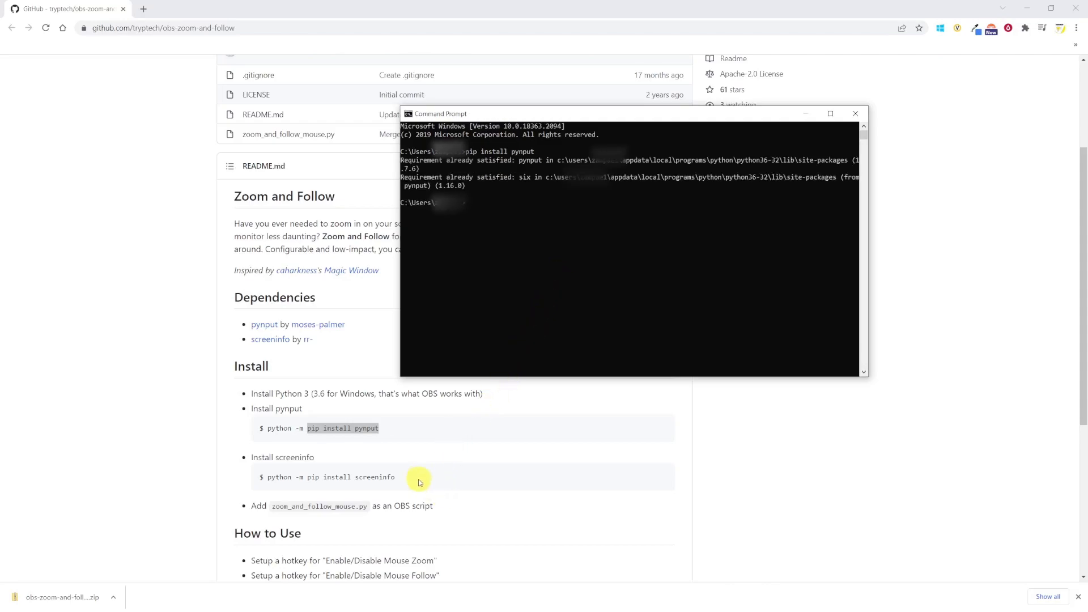
pyautogui.moveTo(408, 480)
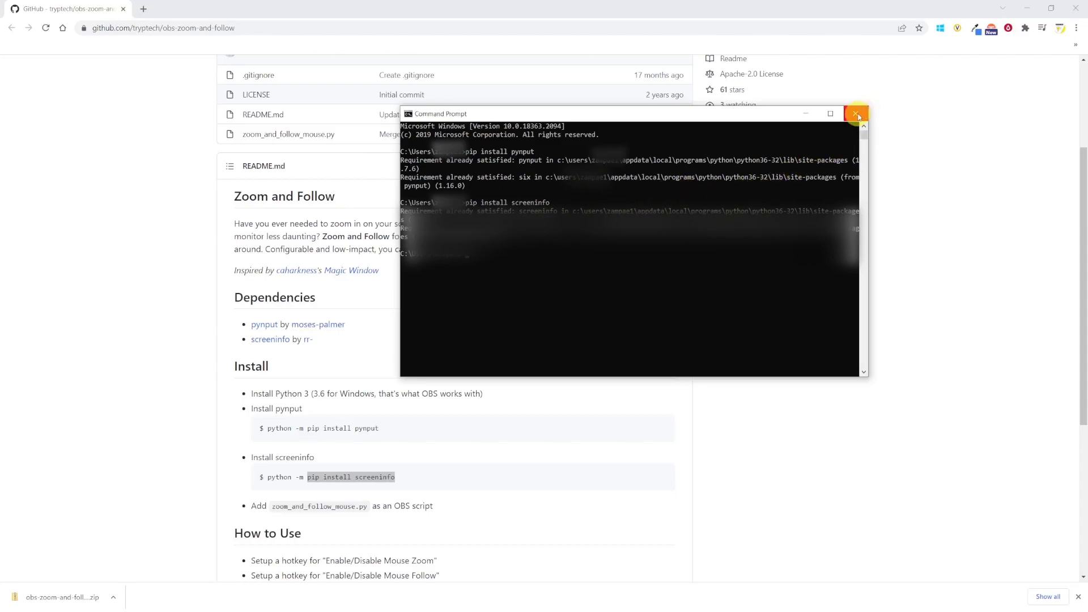
pyautogui.click(857, 114)
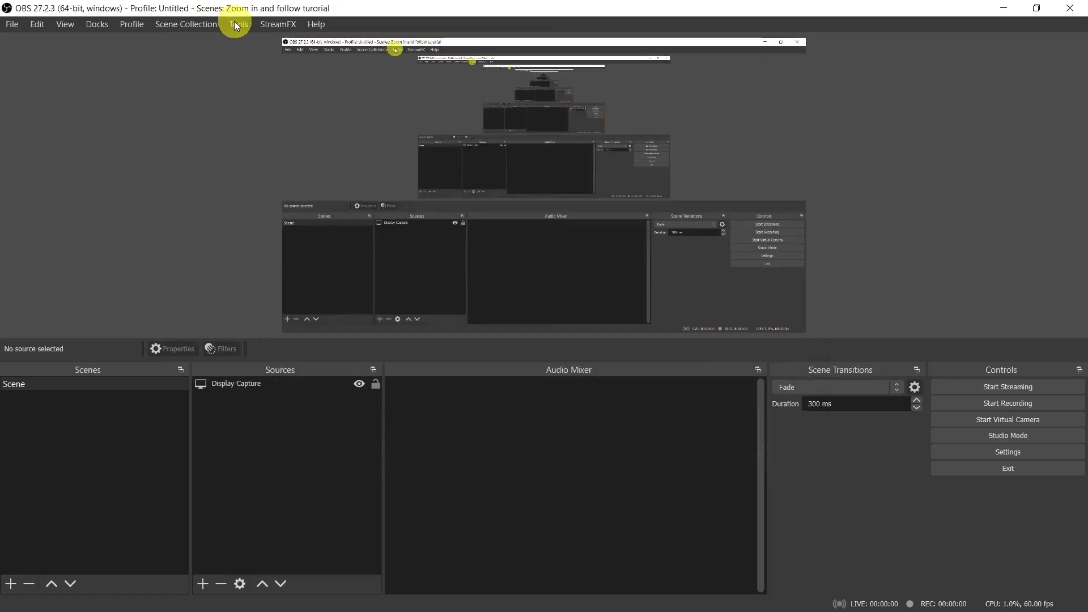
# - Open Tools > Scripts in OBS and start adding a new script
pyautogui.click(239, 24)
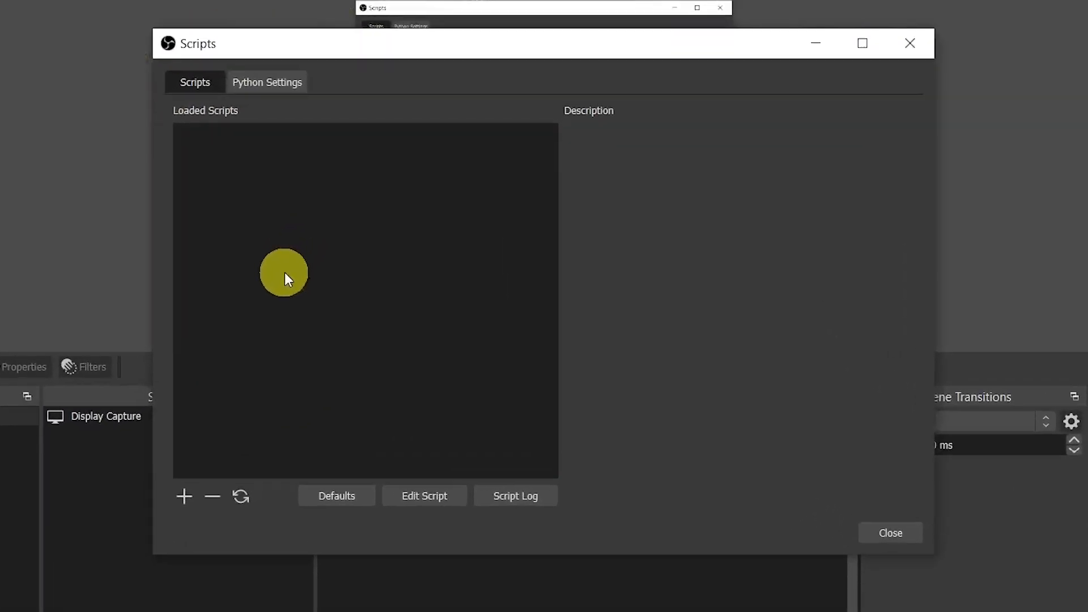
pyautogui.click(184, 496)
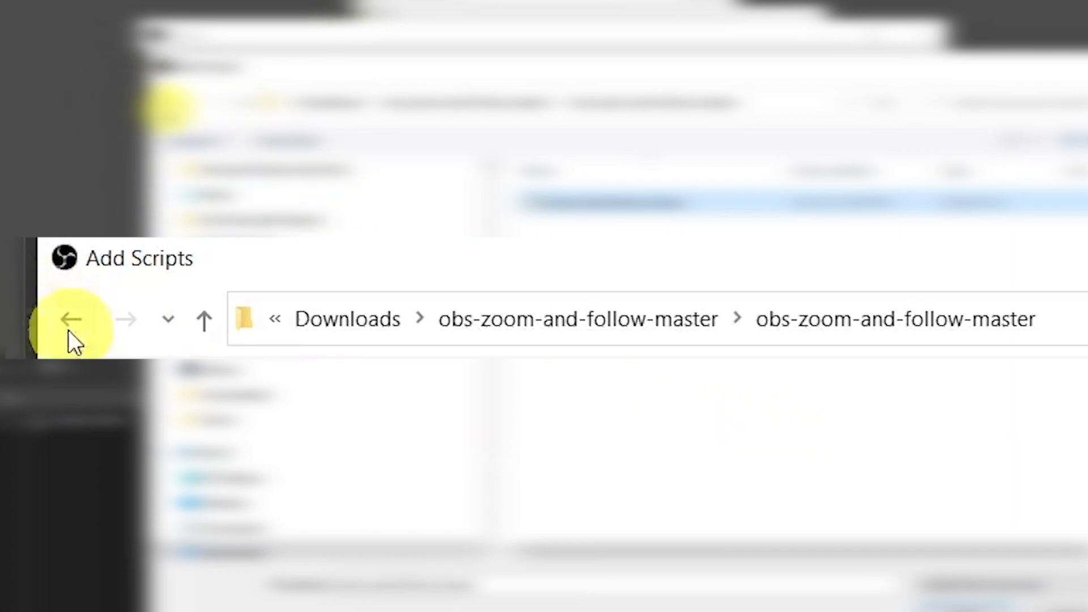
# - Navigate the Add Scripts picker back to the Downloads folder
pyautogui.click(72, 320)
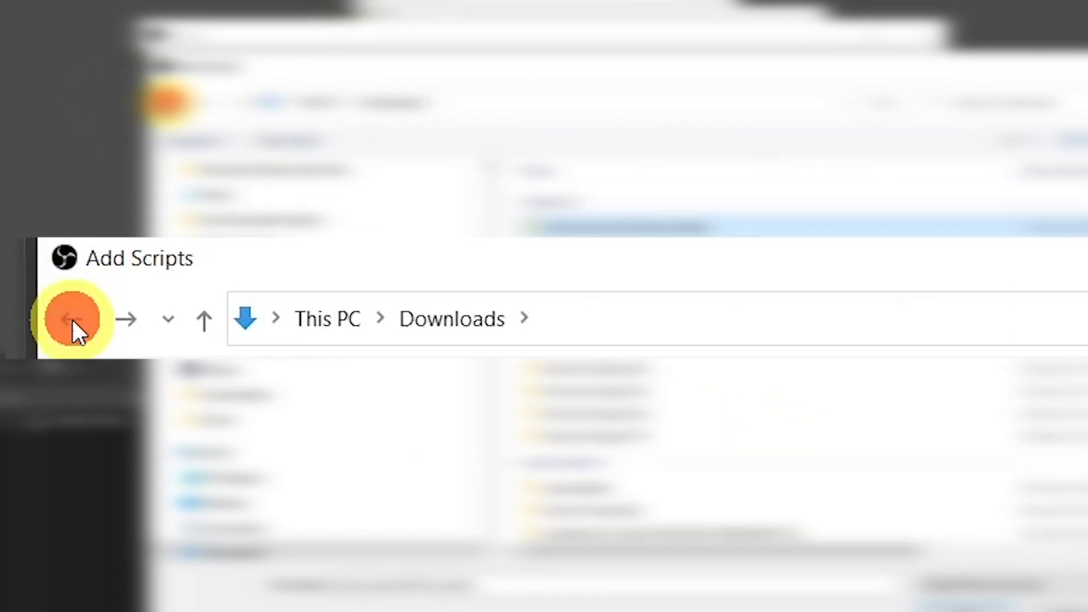
pyautogui.click(73, 319)
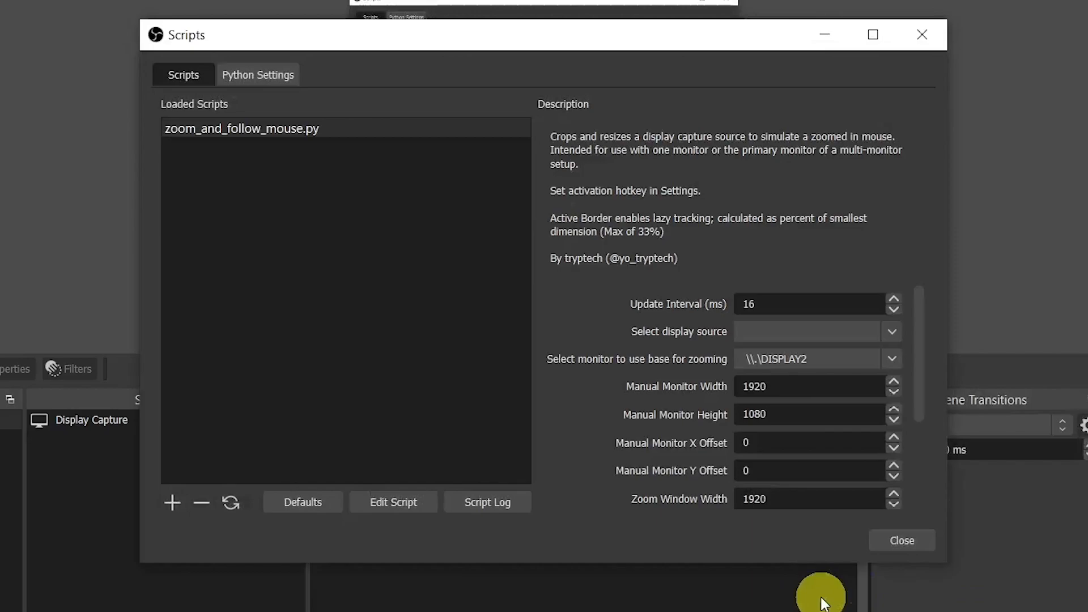
pyautogui.moveTo(743, 532)
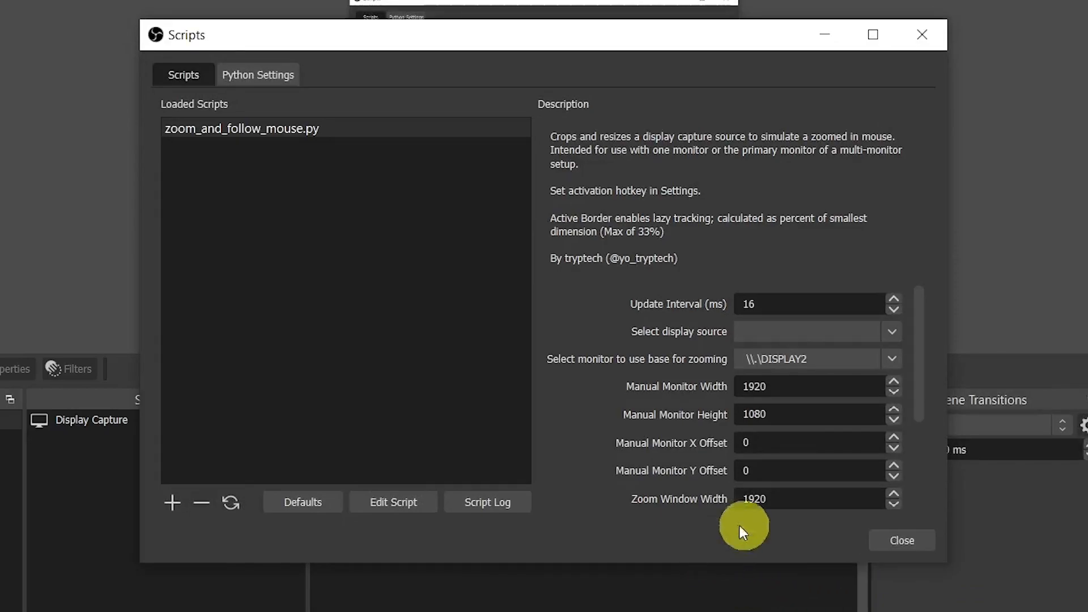
# - Set the zoom script's display source to Display Capture and zoom-base monitor to DISPLAY1
pyautogui.click(893, 331)
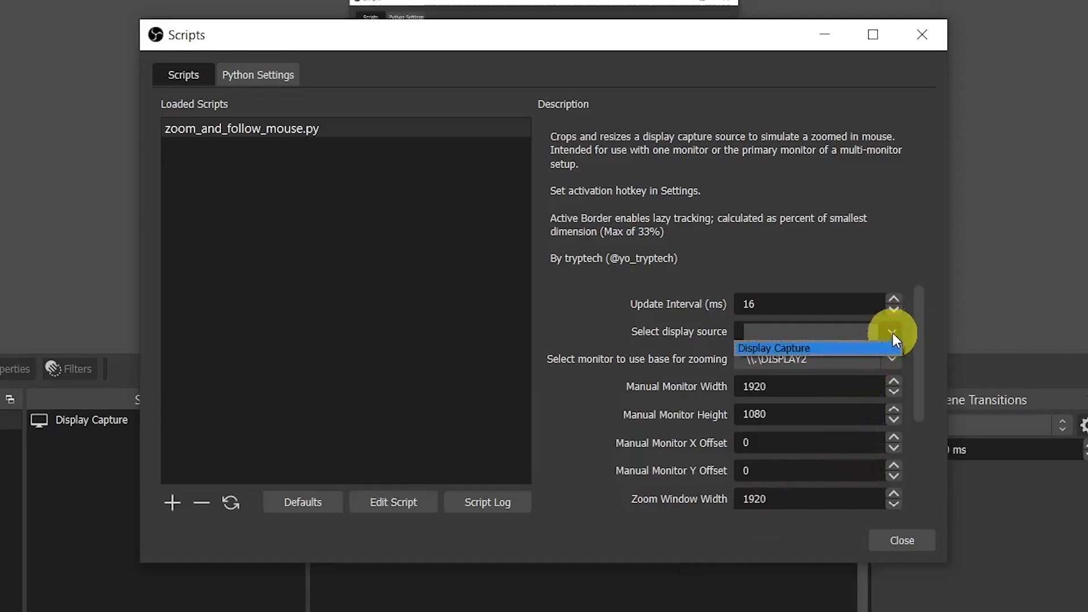
pyautogui.click(775, 347)
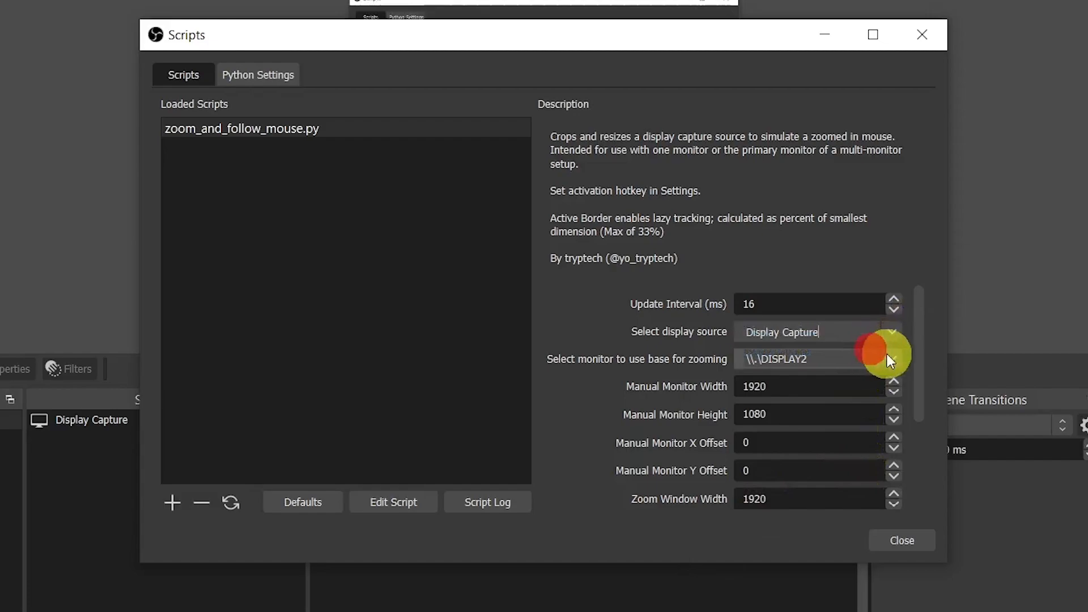
pyautogui.click(891, 358)
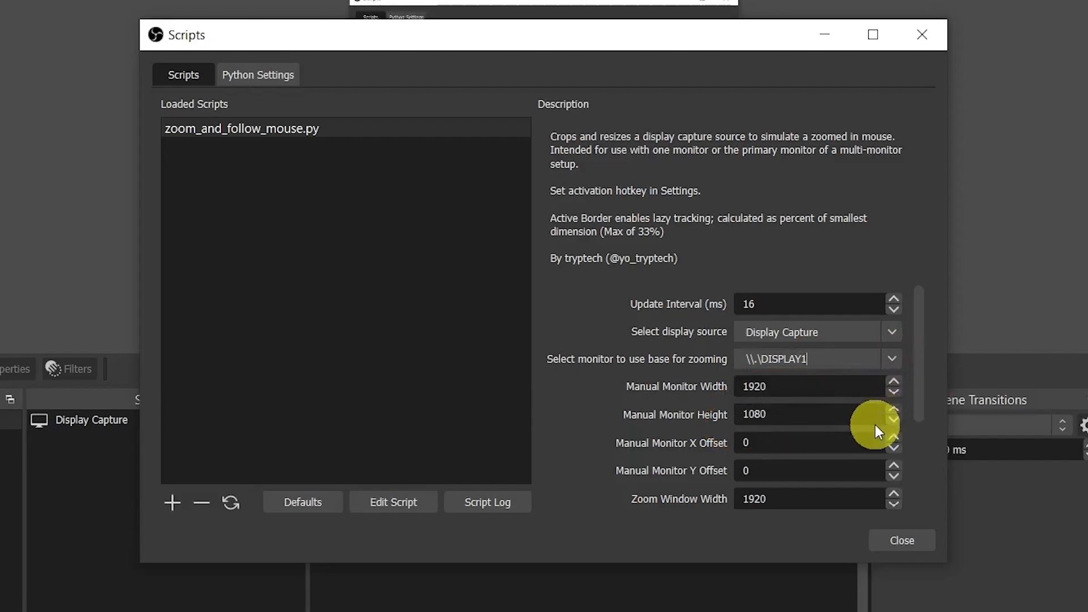
pyautogui.moveTo(875, 459)
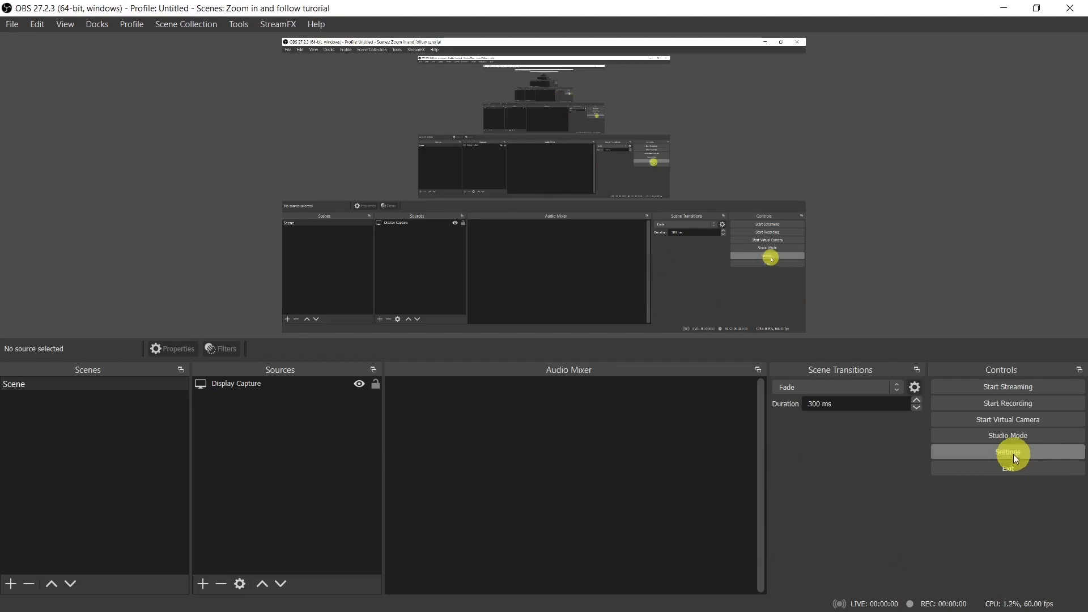
# - Assign Ctrl+W as a mouse zoom hotkey in Settings > Hotkeys
pyautogui.click(1007, 452)
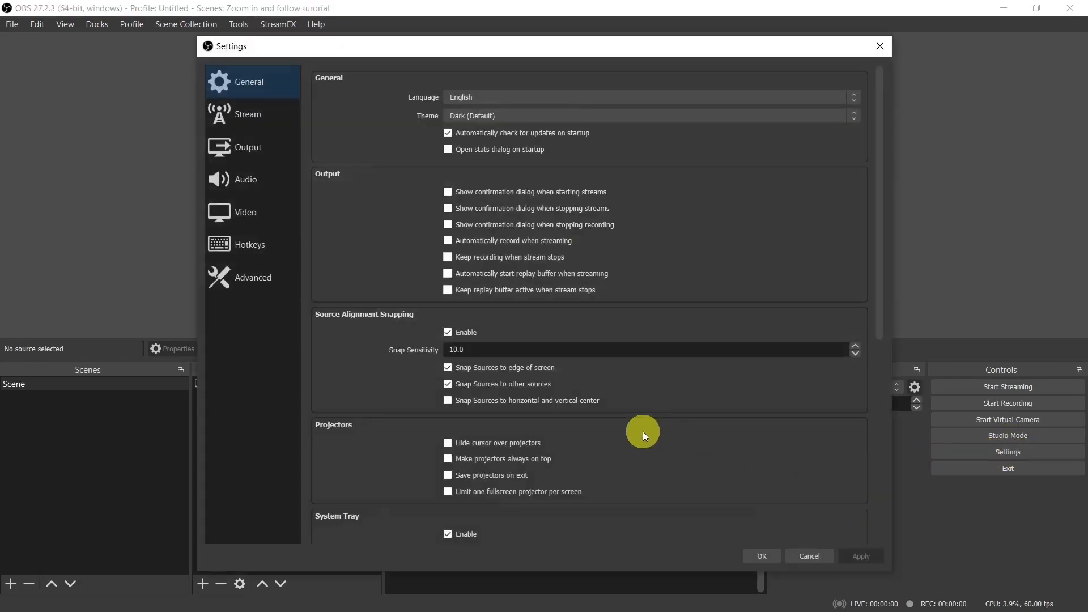
pyautogui.click(250, 243)
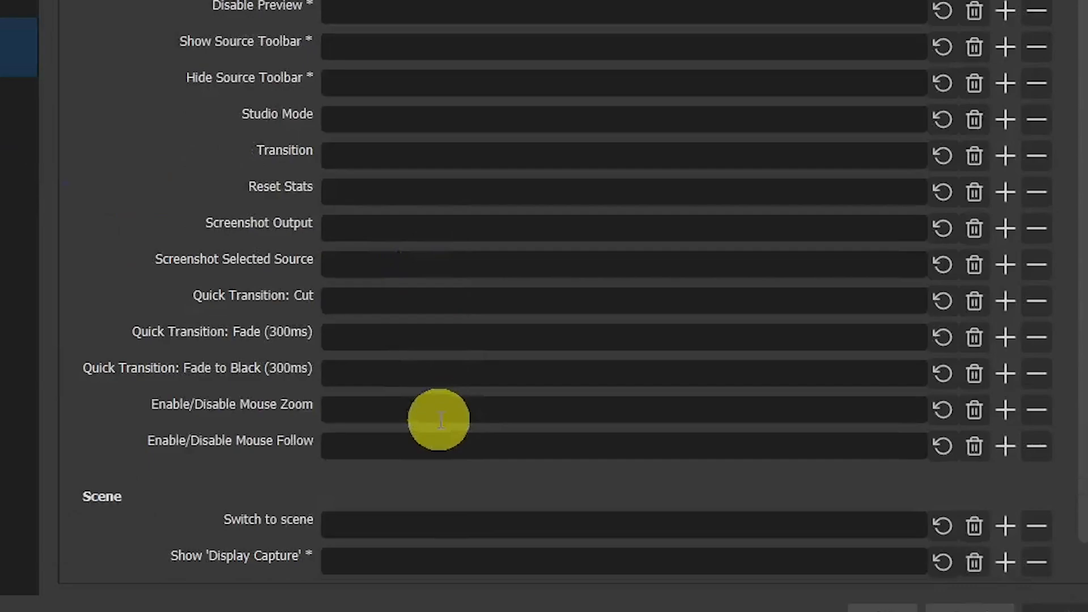
pyautogui.moveTo(434, 421)
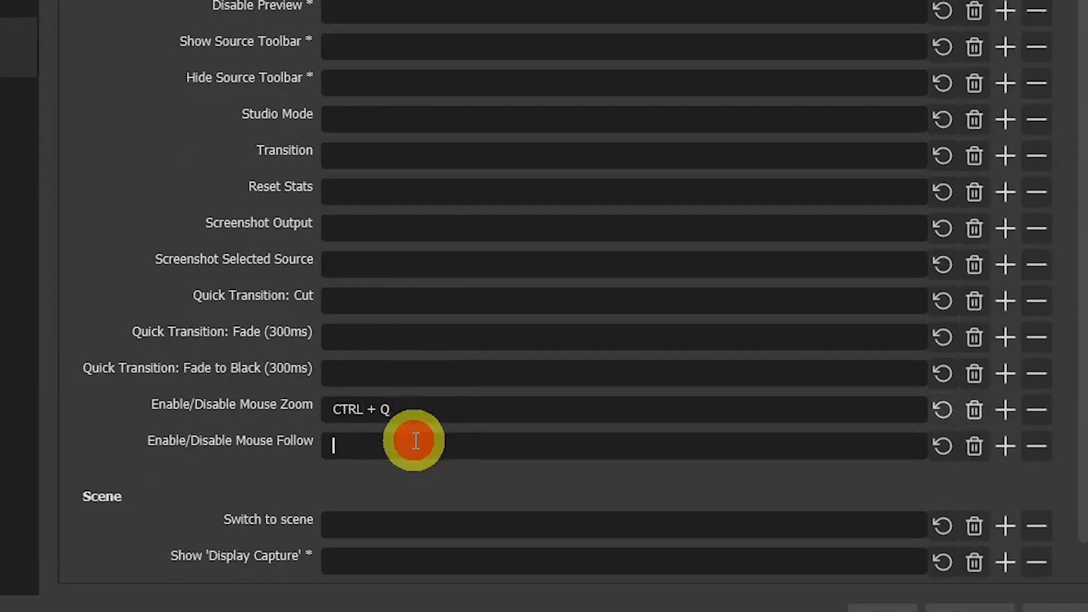
pyautogui.write('CTRL + W')
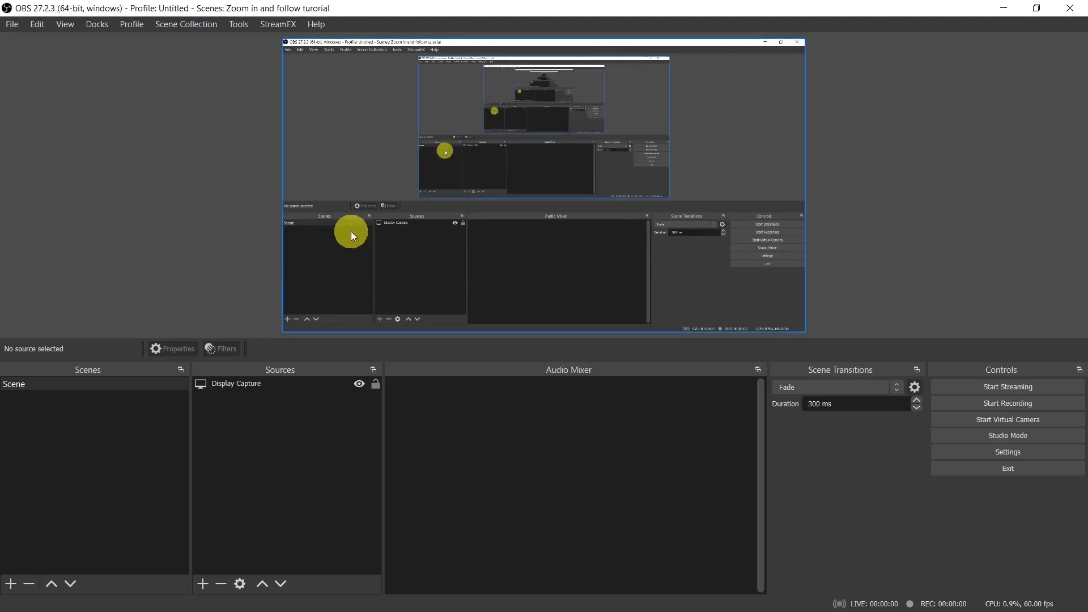
# - Set Display Capture's transform bounding box type to 'Stretch to bounds'
pyautogui.rightClick(235, 384)
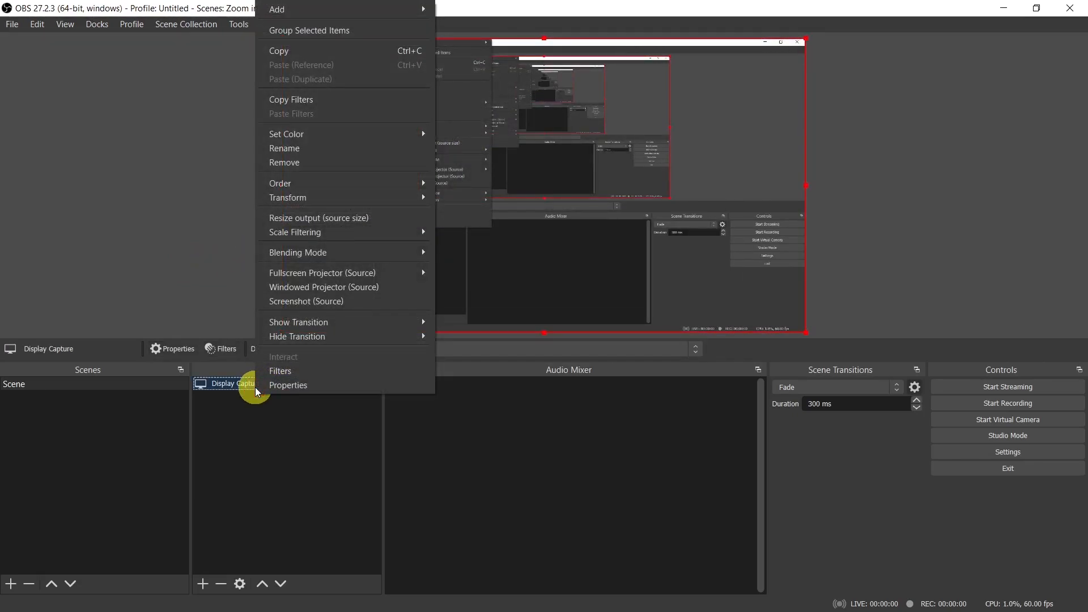
pyautogui.moveTo(287, 385)
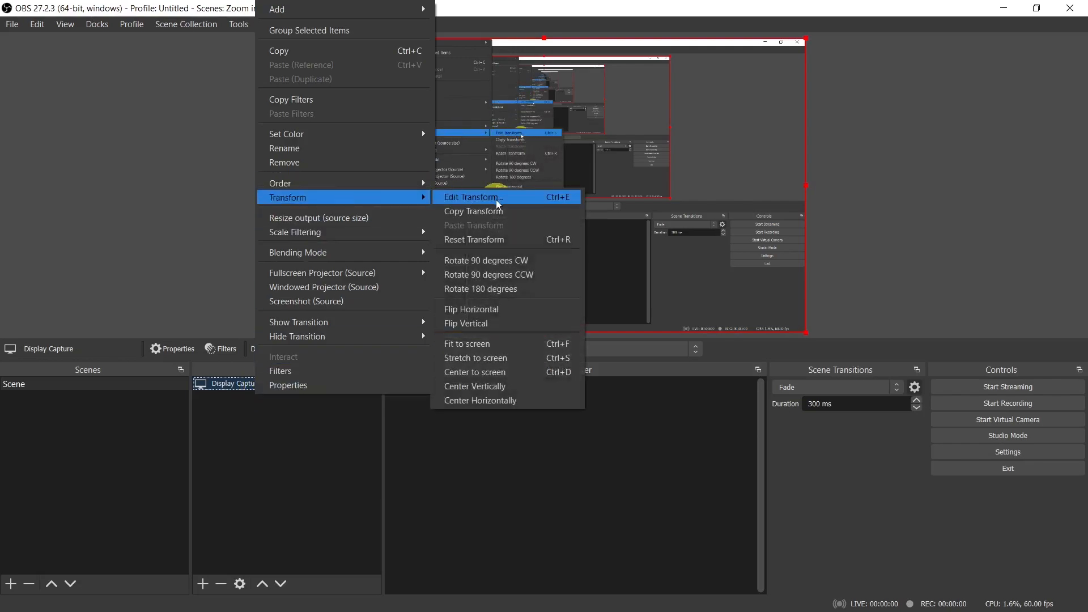
pyautogui.click(473, 197)
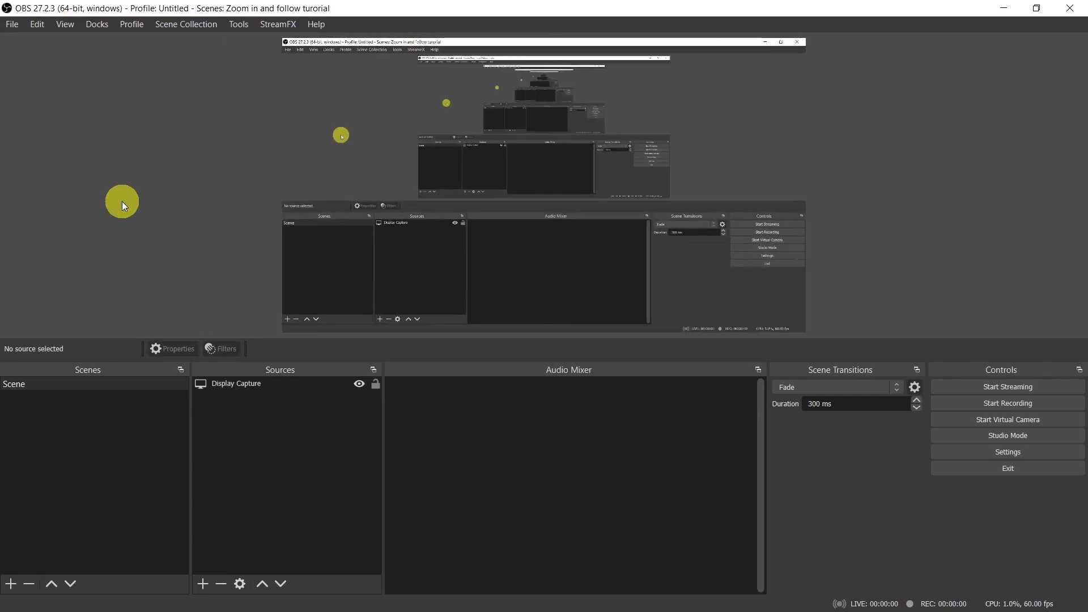
pyautogui.rightClick(236, 384)
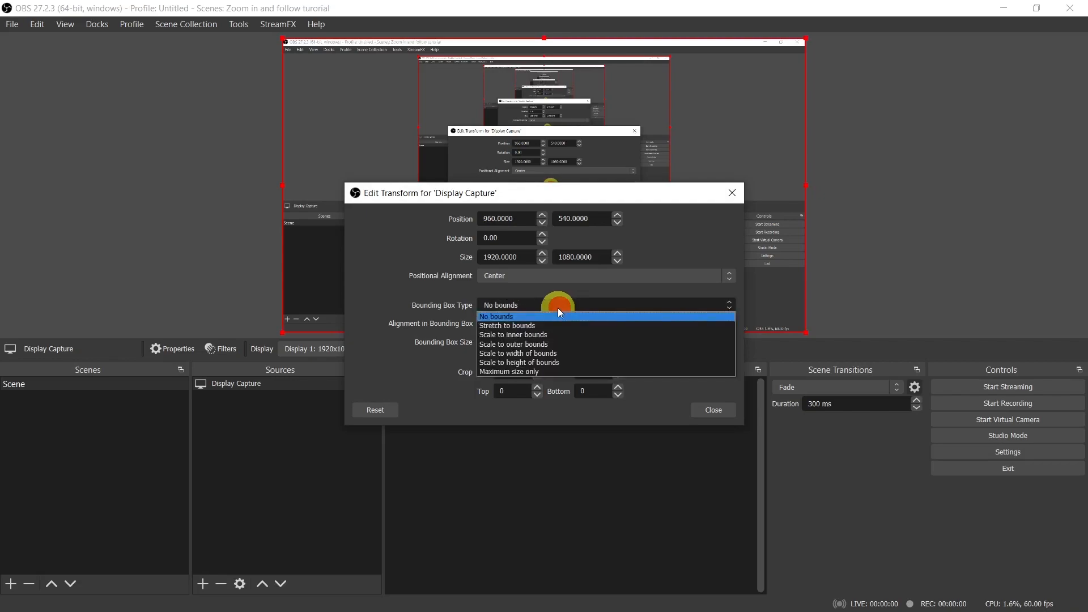
pyautogui.moveTo(551, 326)
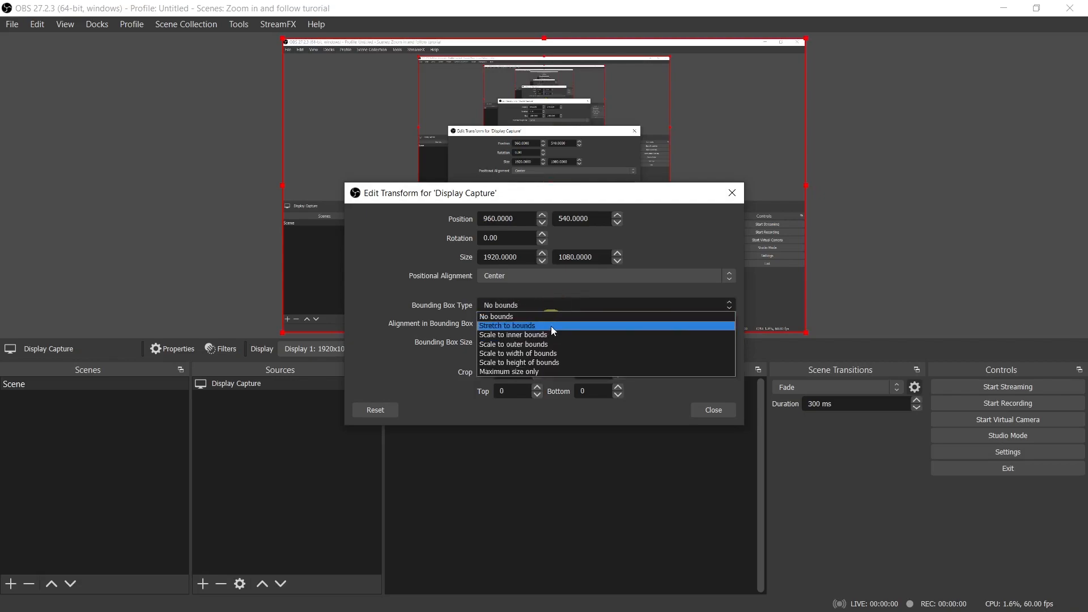
pyautogui.click(712, 409)
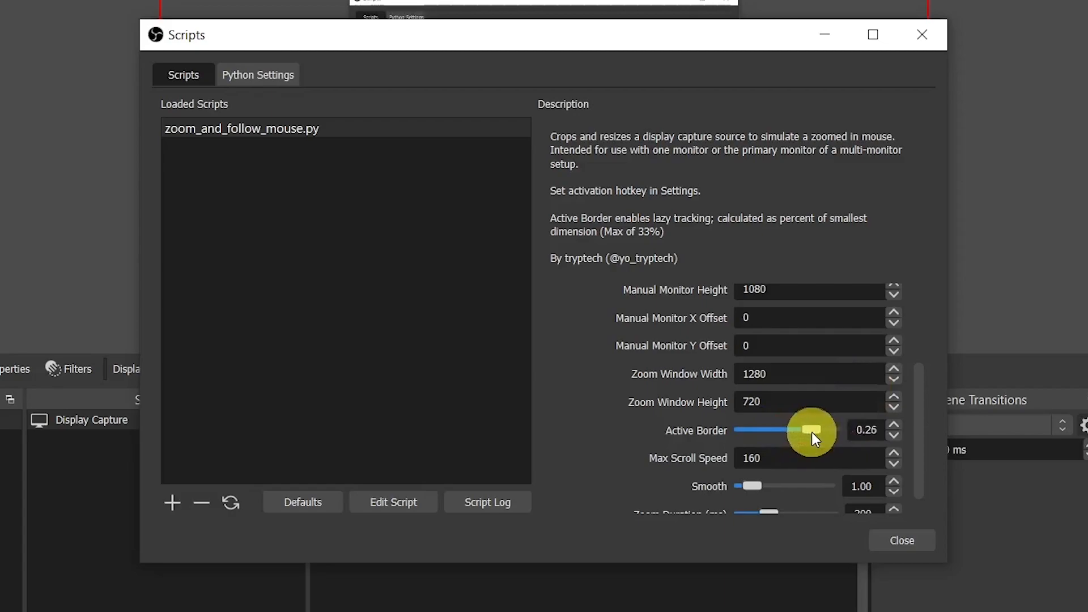
# - Set the zoom script's active border to 0.30 and close the Scripts dialog
pyautogui.click(901, 541)
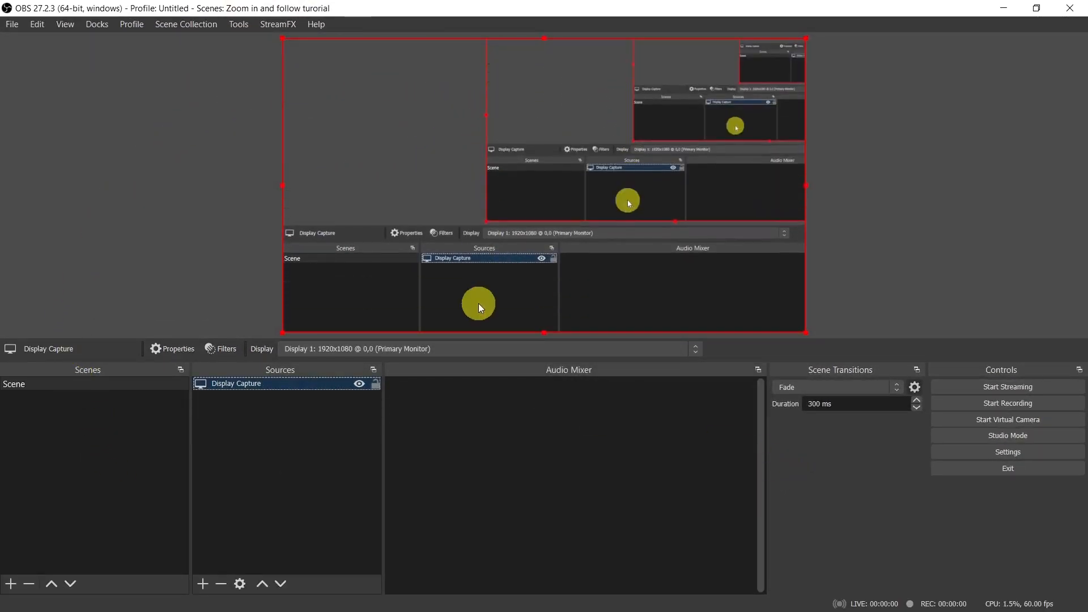
pyautogui.click(238, 24)
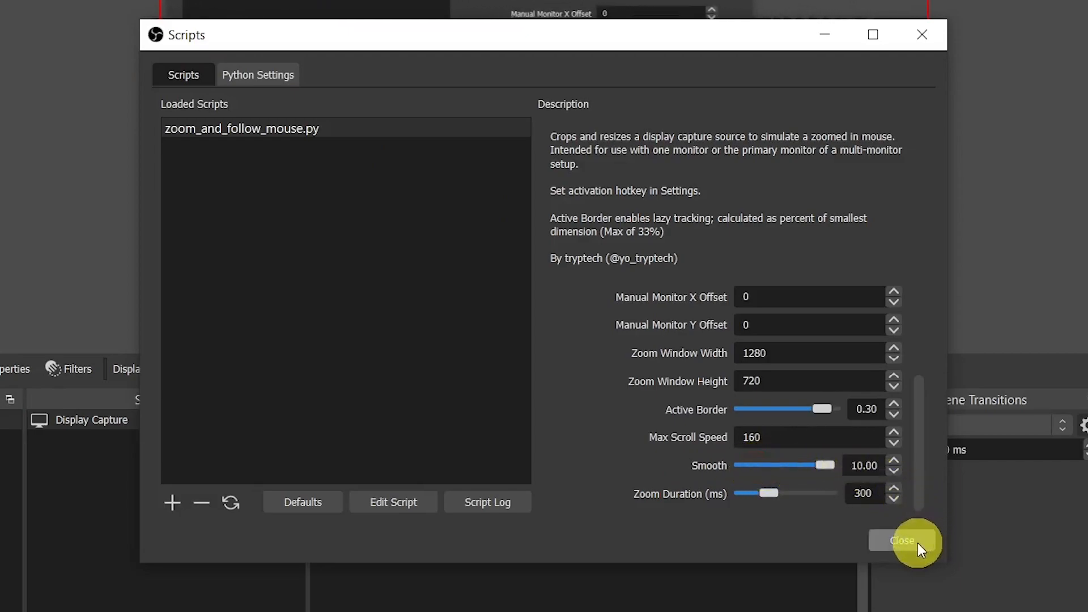
pyautogui.moveTo(767, 494)
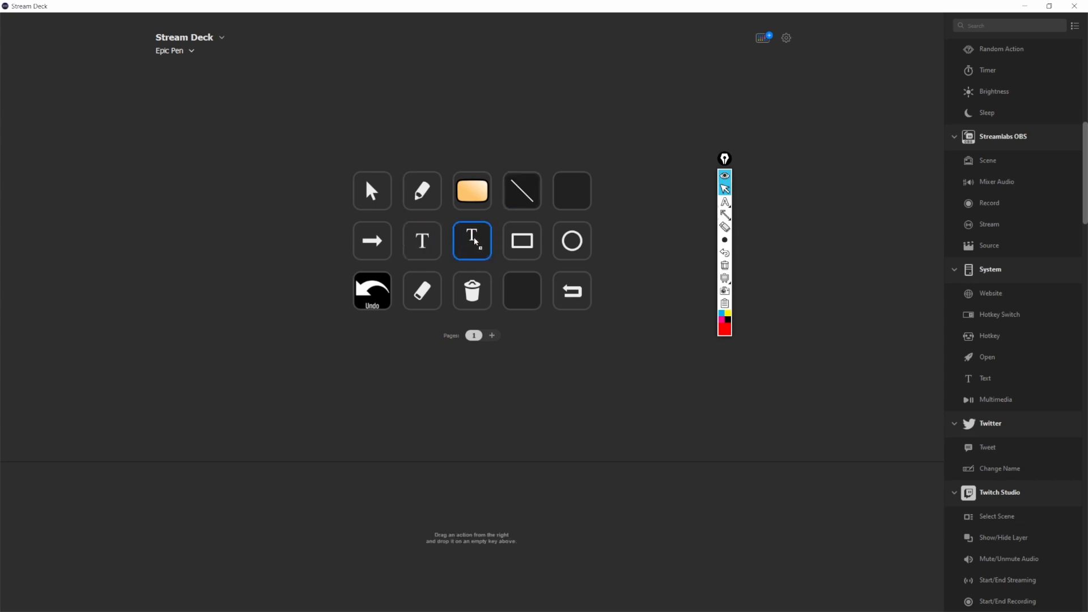
# - Title the multi-action's two hotkey steps 'Zoom in' and 'Mouse follow'
pyautogui.click(421, 241)
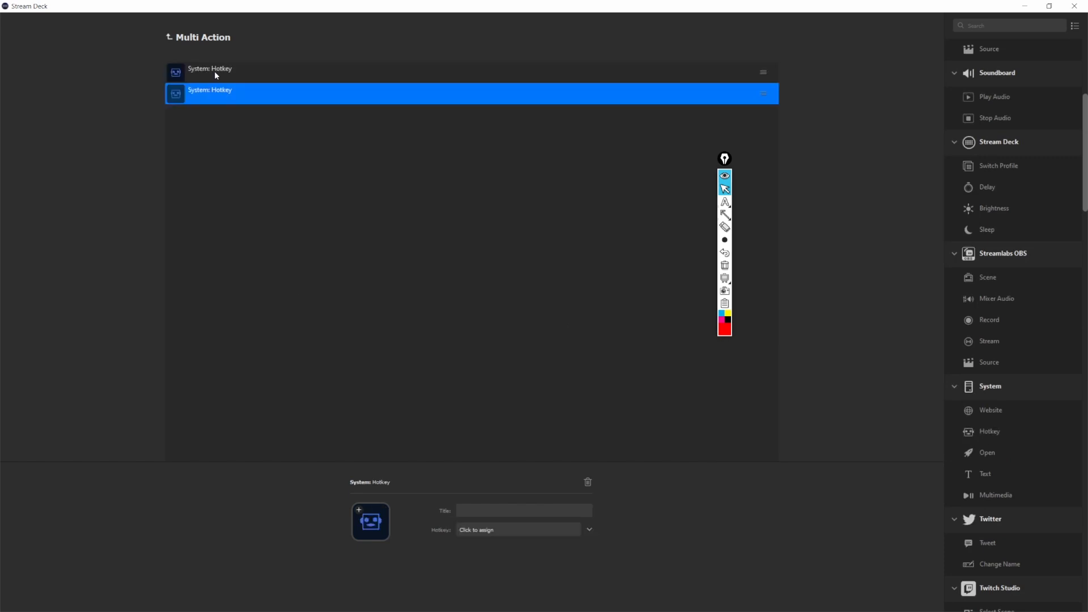
pyautogui.write('Zoom in')
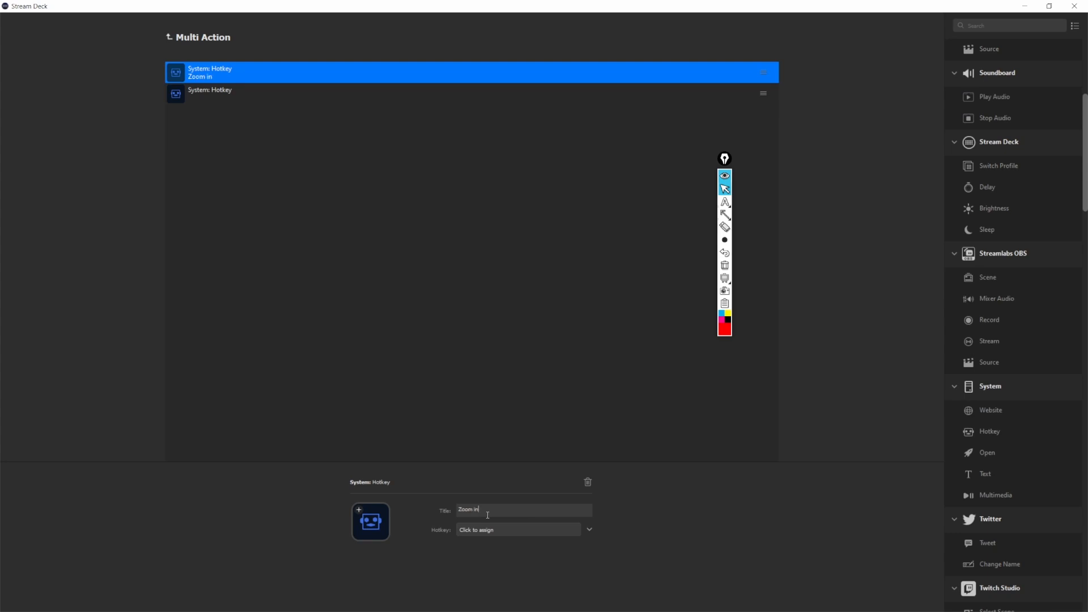
pyautogui.click(517, 529)
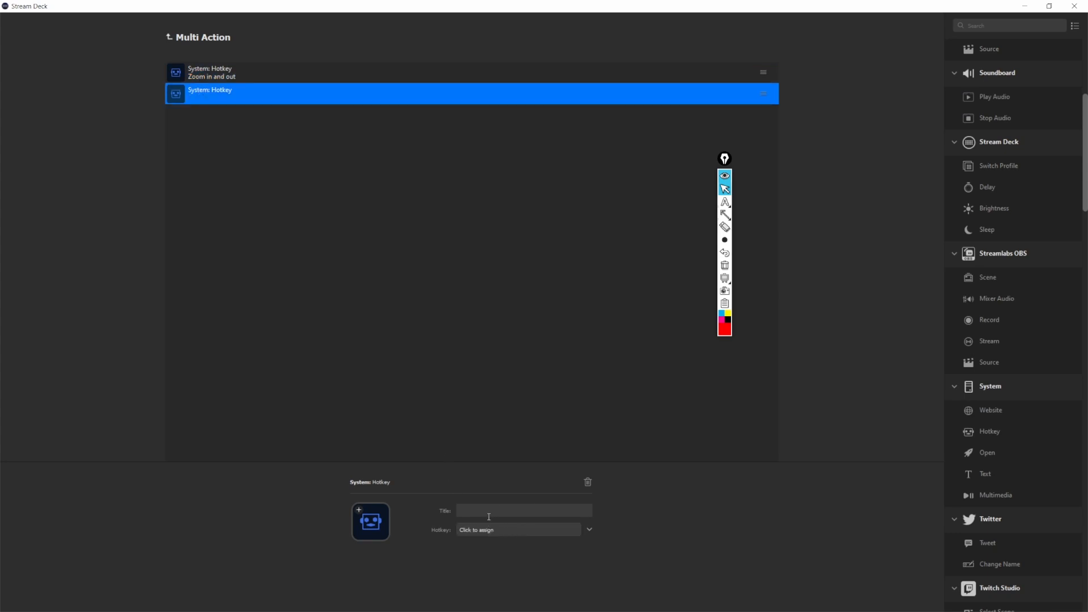
pyautogui.write('Mouse follow')
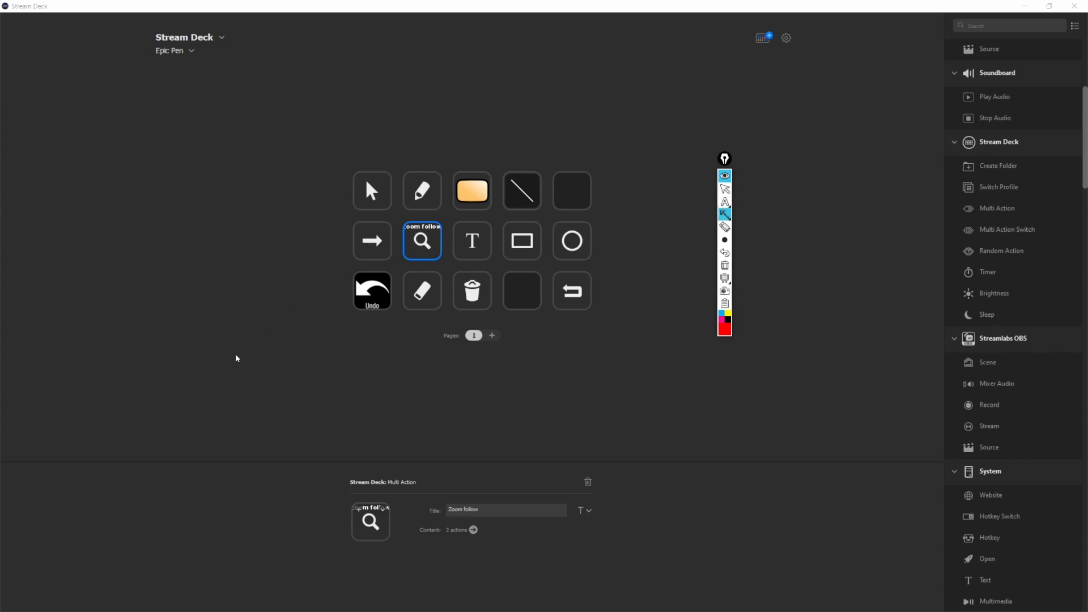
pyautogui.moveTo(349, 248)
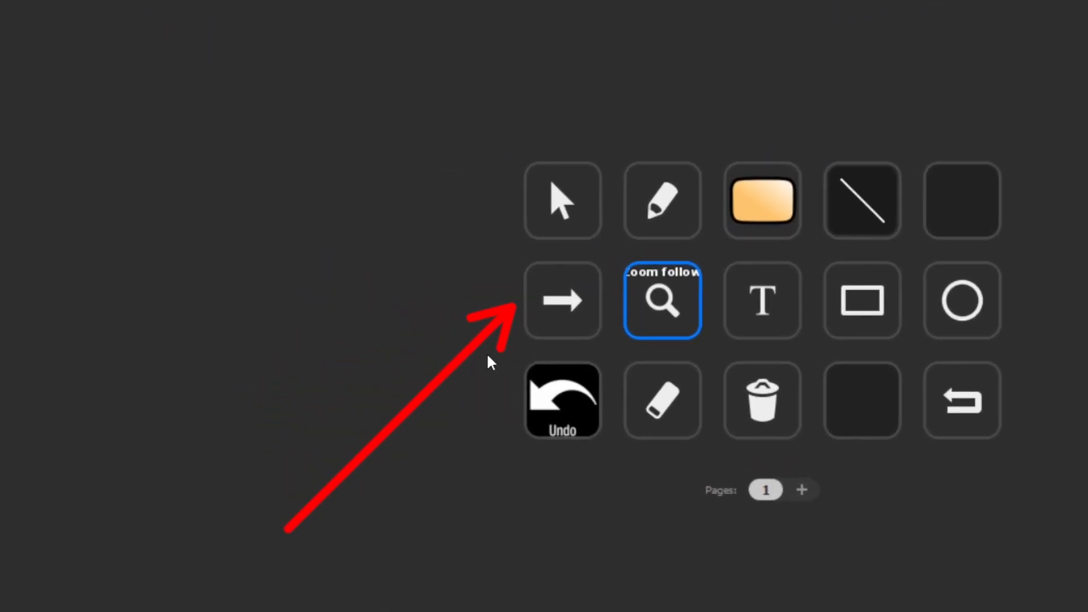
pyautogui.moveTo(793, 278)
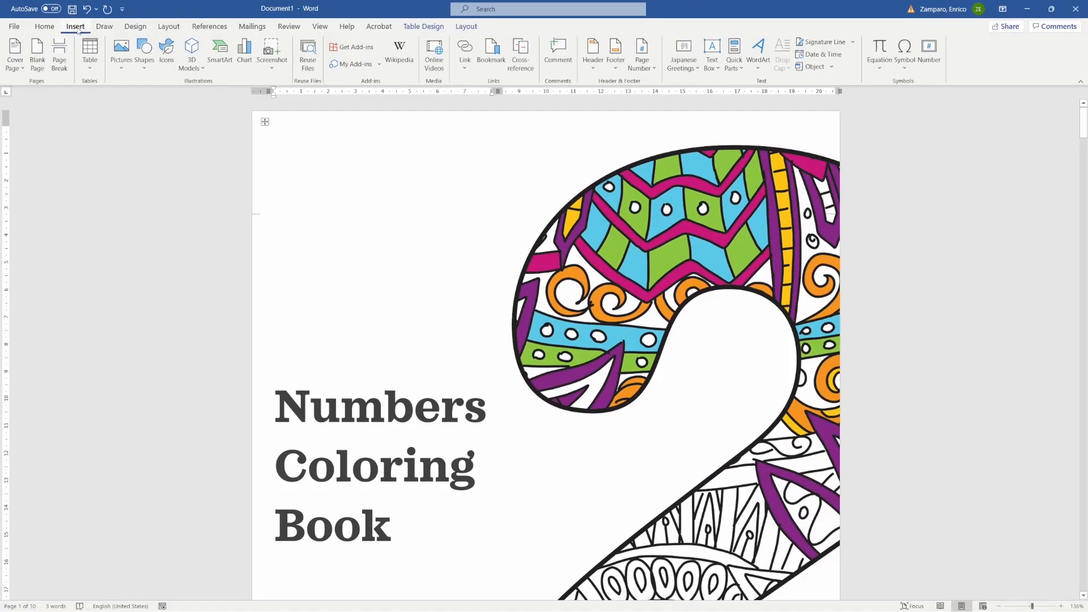
pyautogui.click(276, 405)
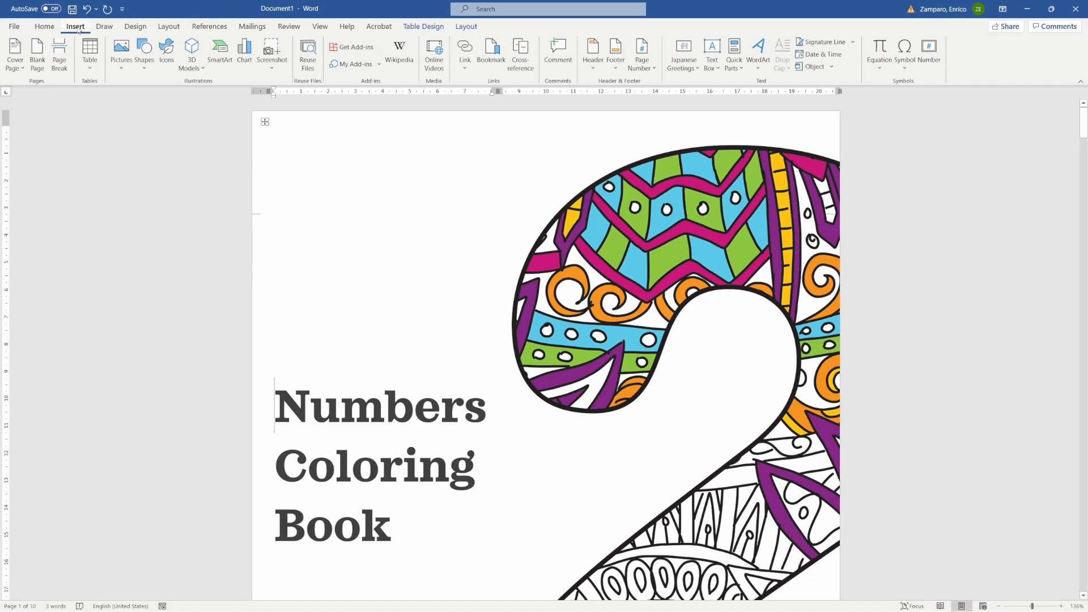
pyautogui.moveTo(144, 54)
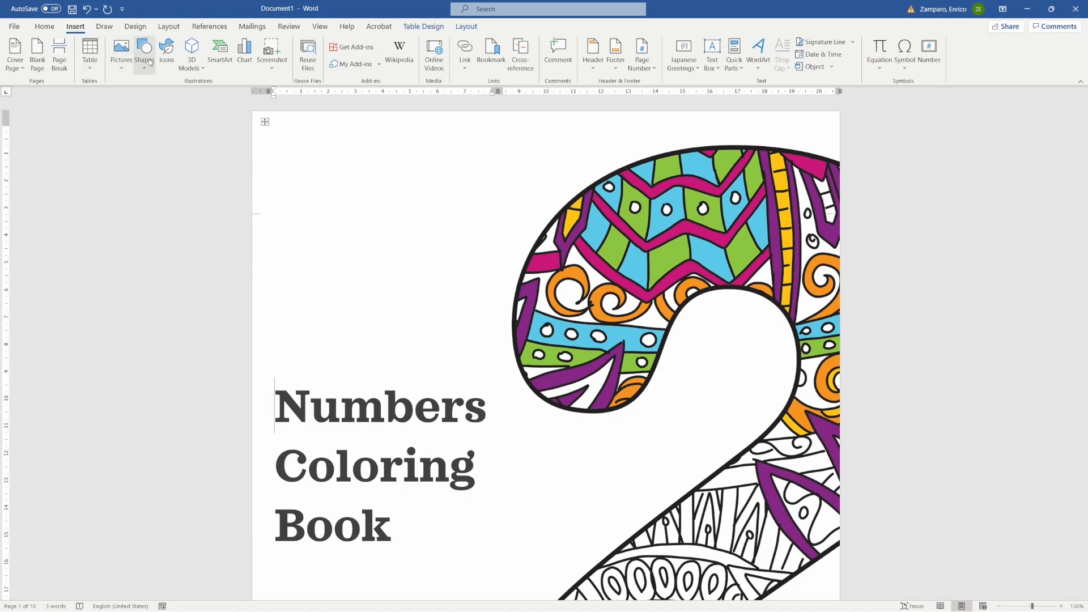
pyautogui.click(145, 52)
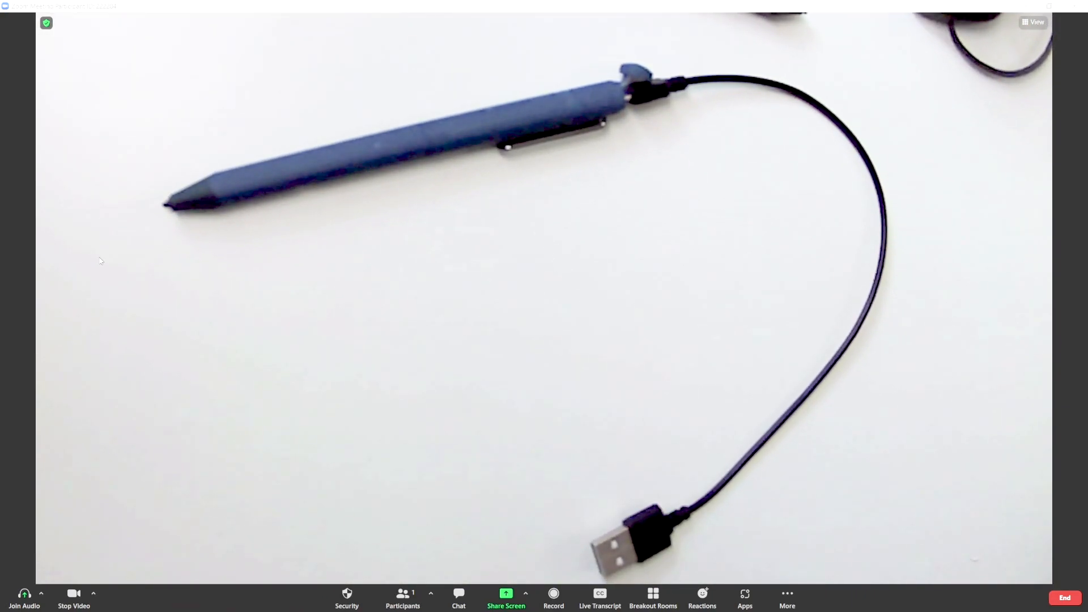
pyautogui.moveTo(68, 295); pyautogui.dragTo(156, 205)
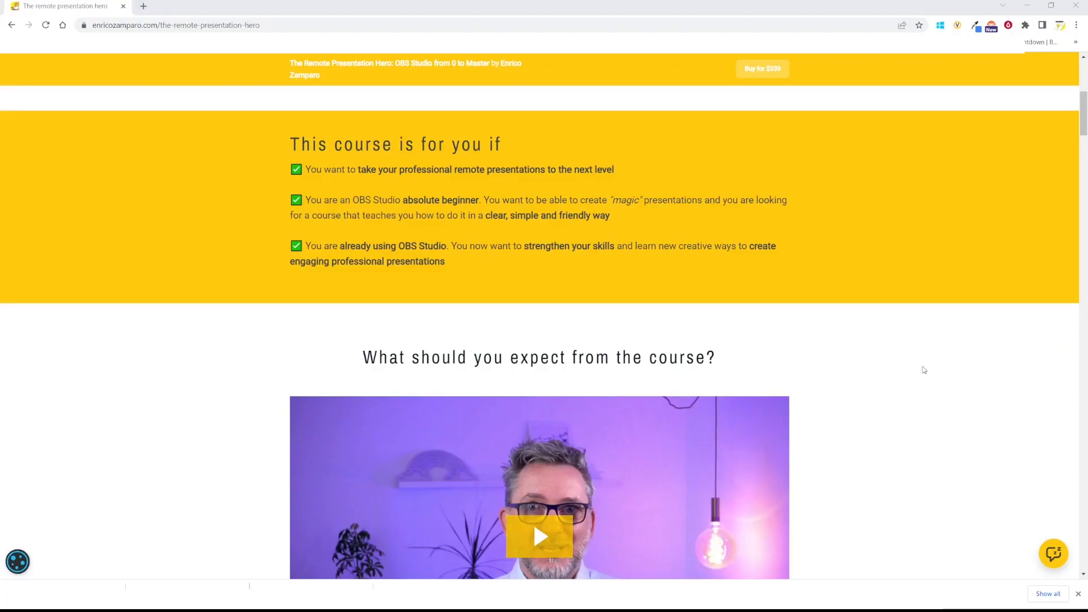
# - Scroll the course page down to the Remote Presentation Hero section
pyautogui.scroll(-3)
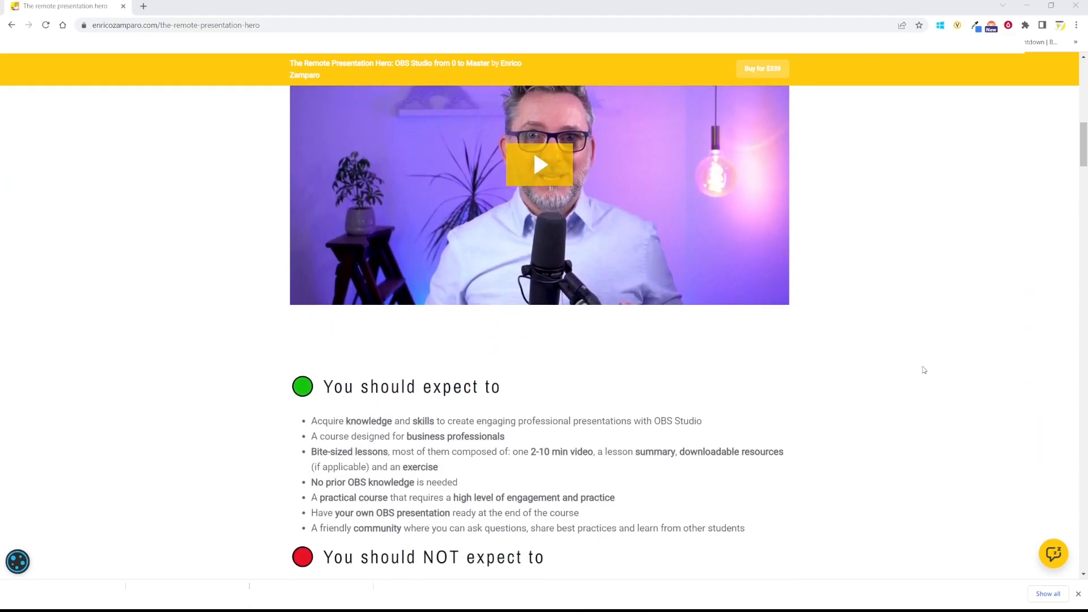
pyautogui.scroll(-3)
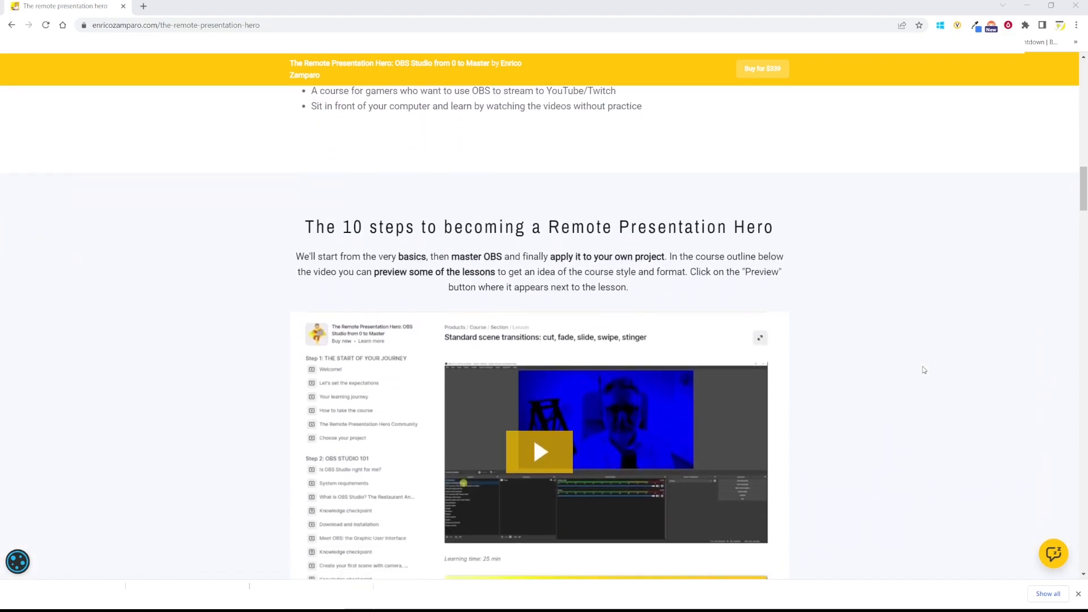